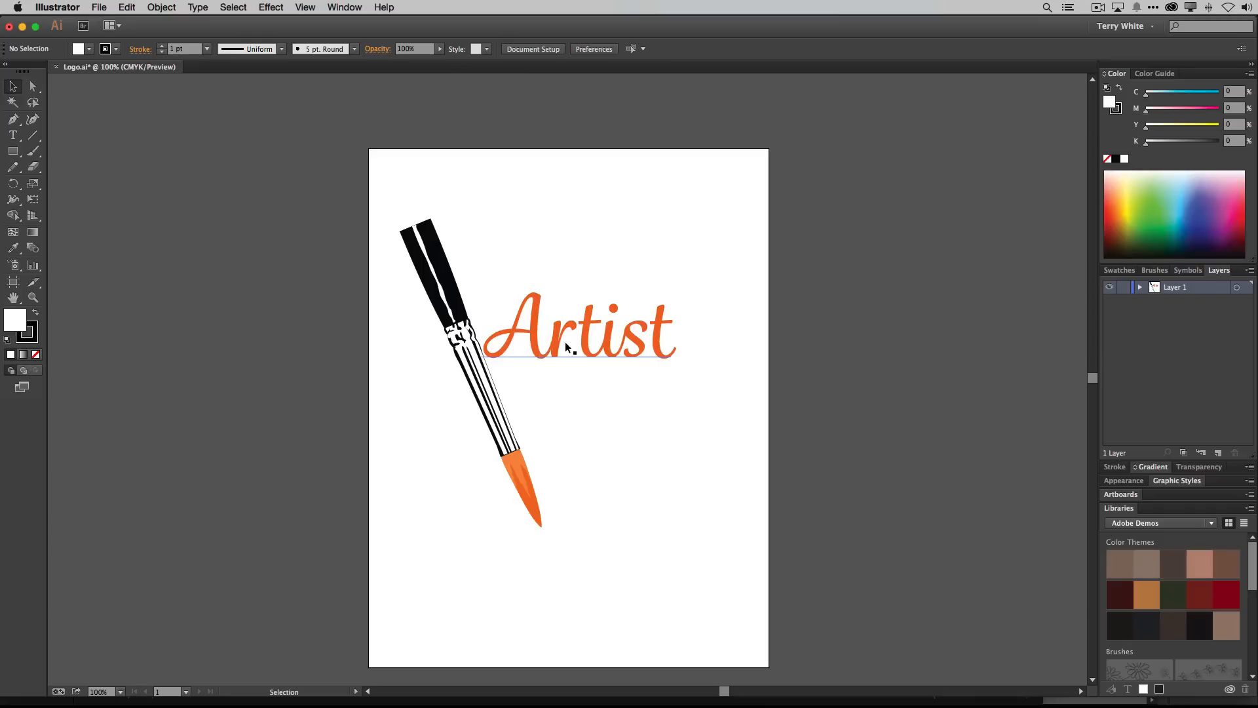
mouse_move(591, 346)
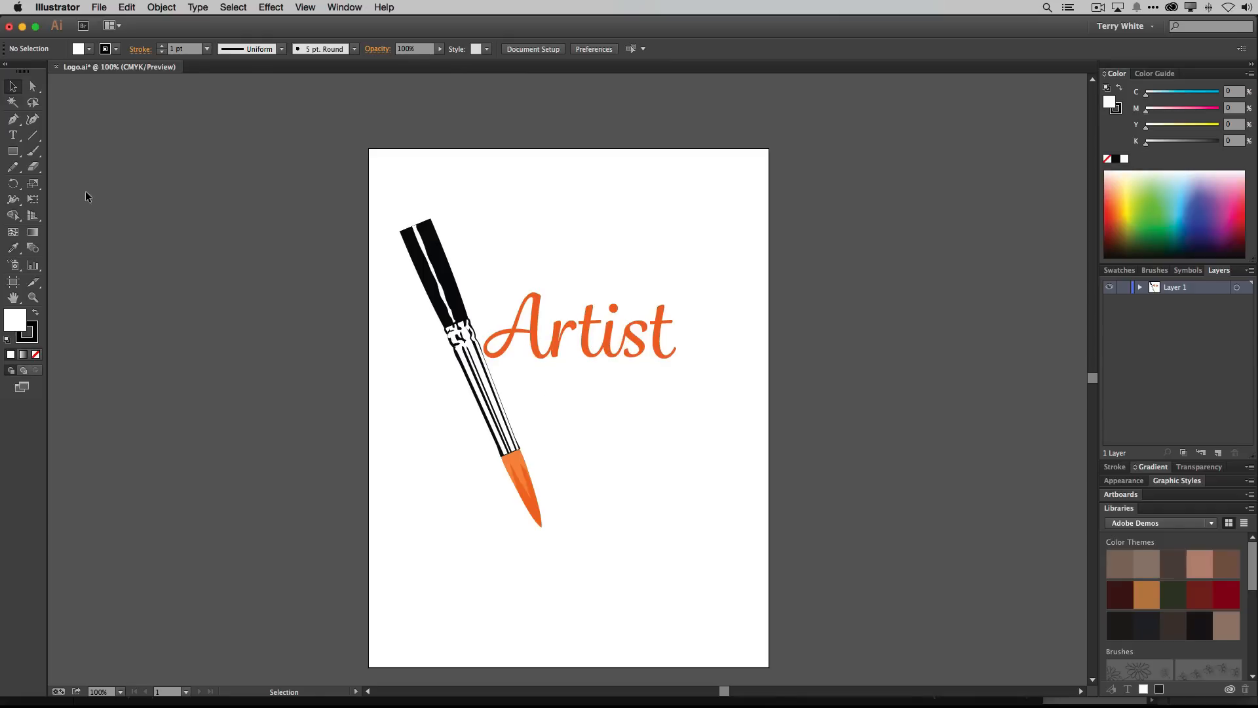
mouse_move(33, 151)
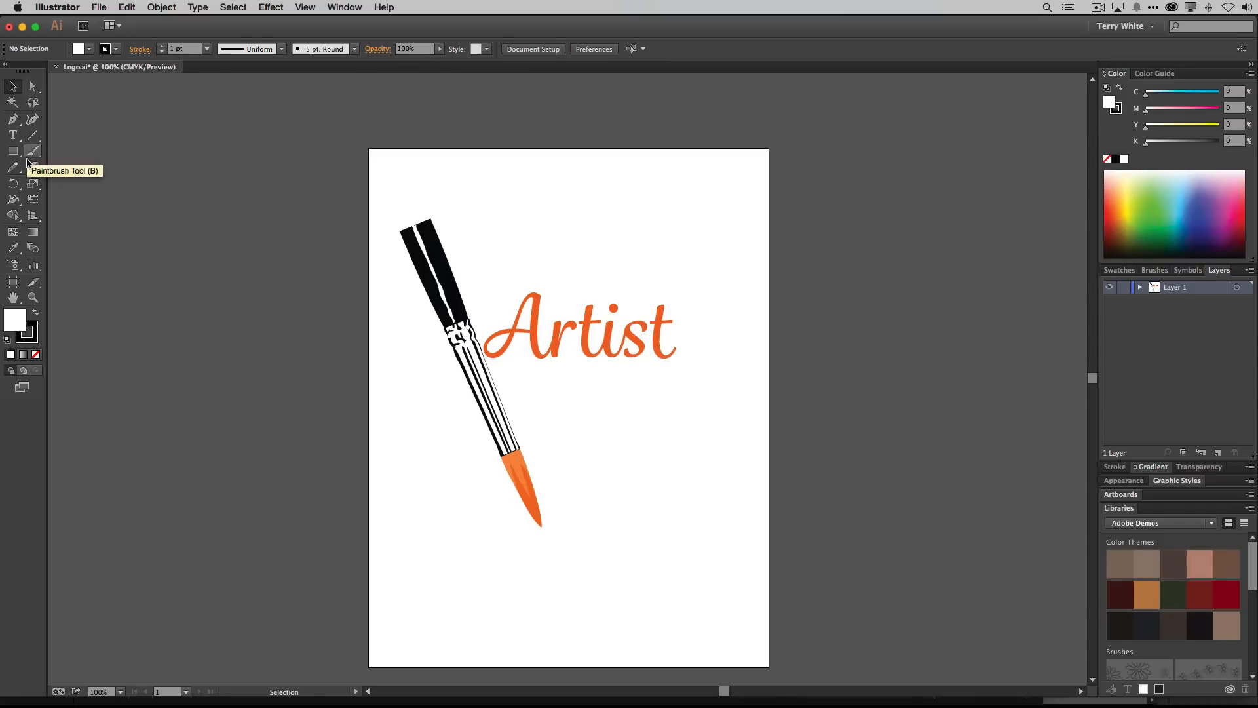
mouse_move(65, 212)
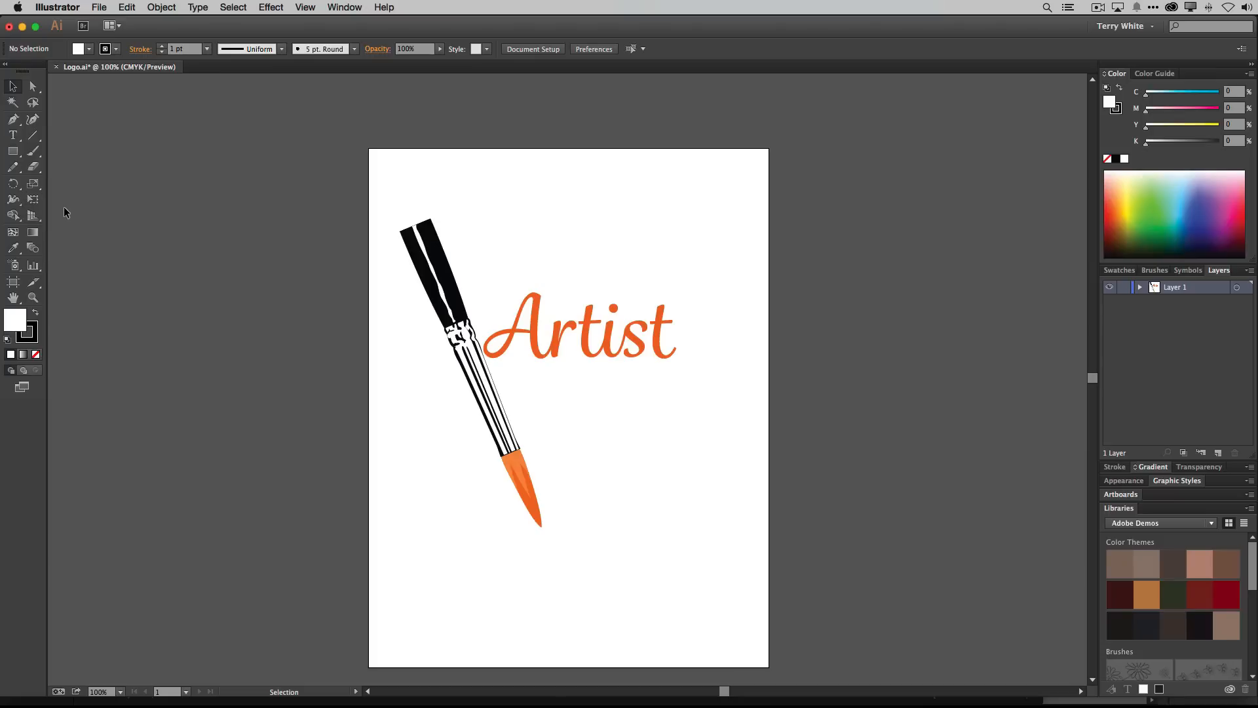
mouse_move(13, 138)
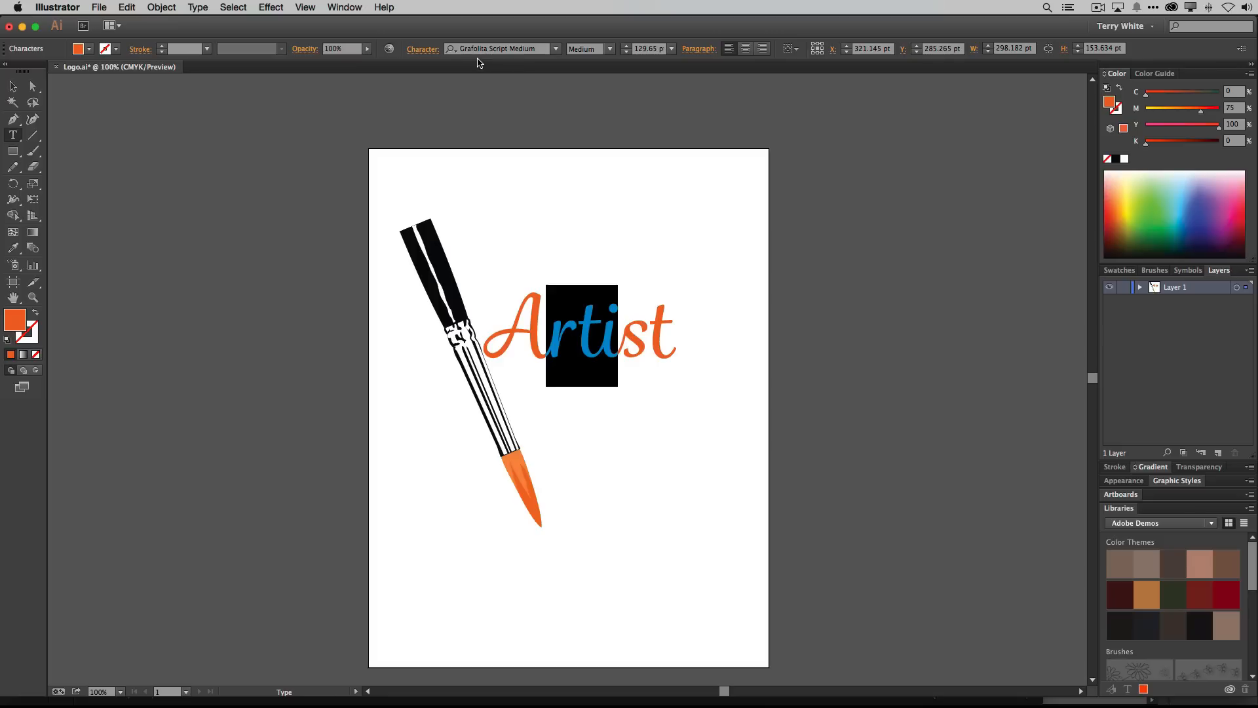
mouse_move(501, 57)
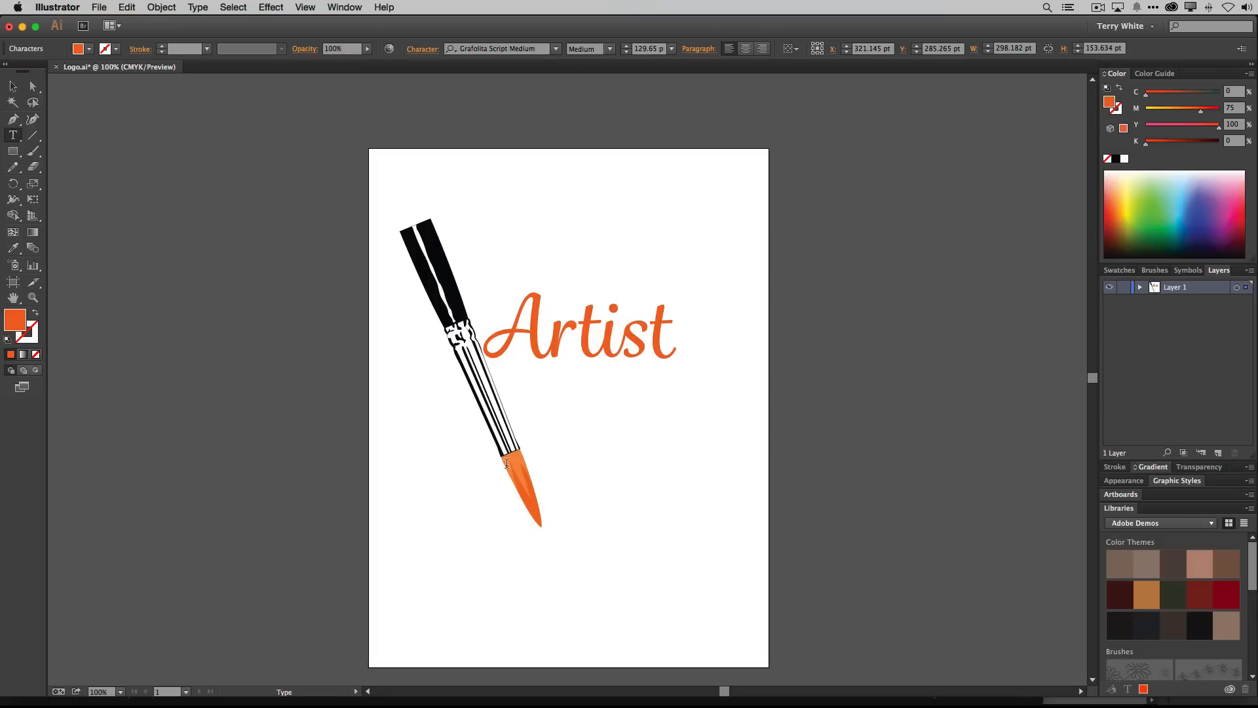
Open the folder of Adobe mobile apps on the iPad home screen
click(618, 344)
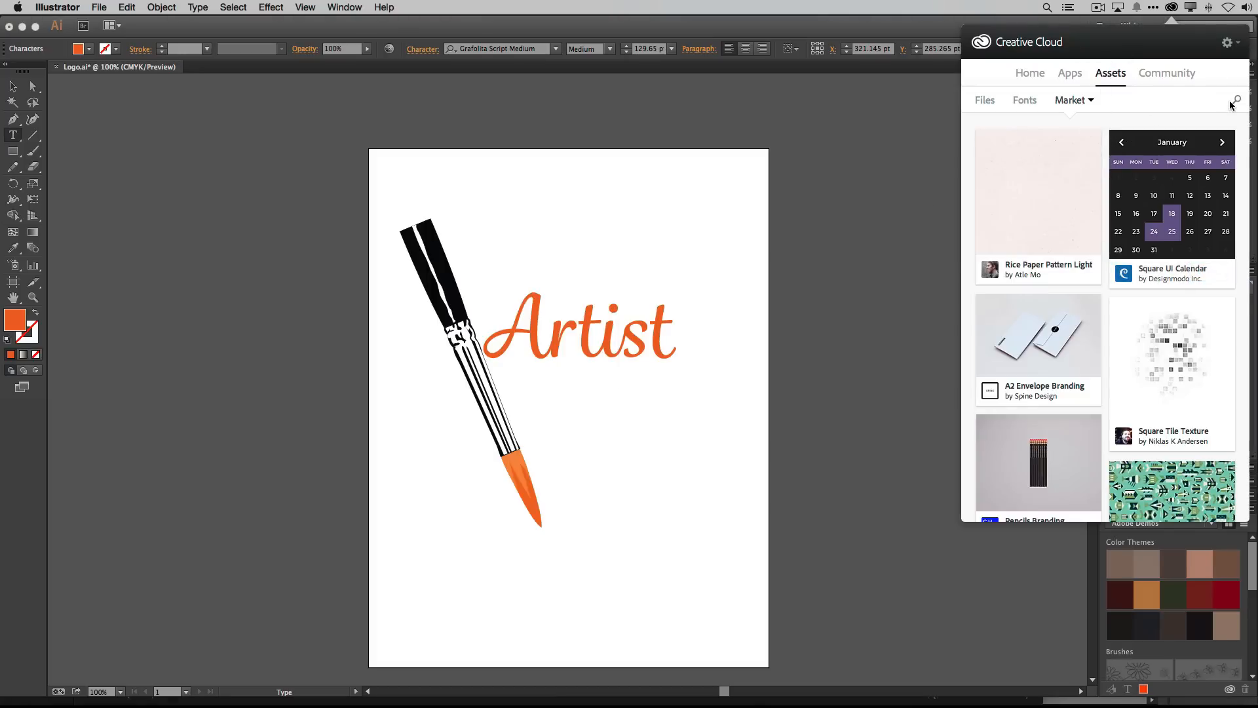
mouse_move(1190, 127)
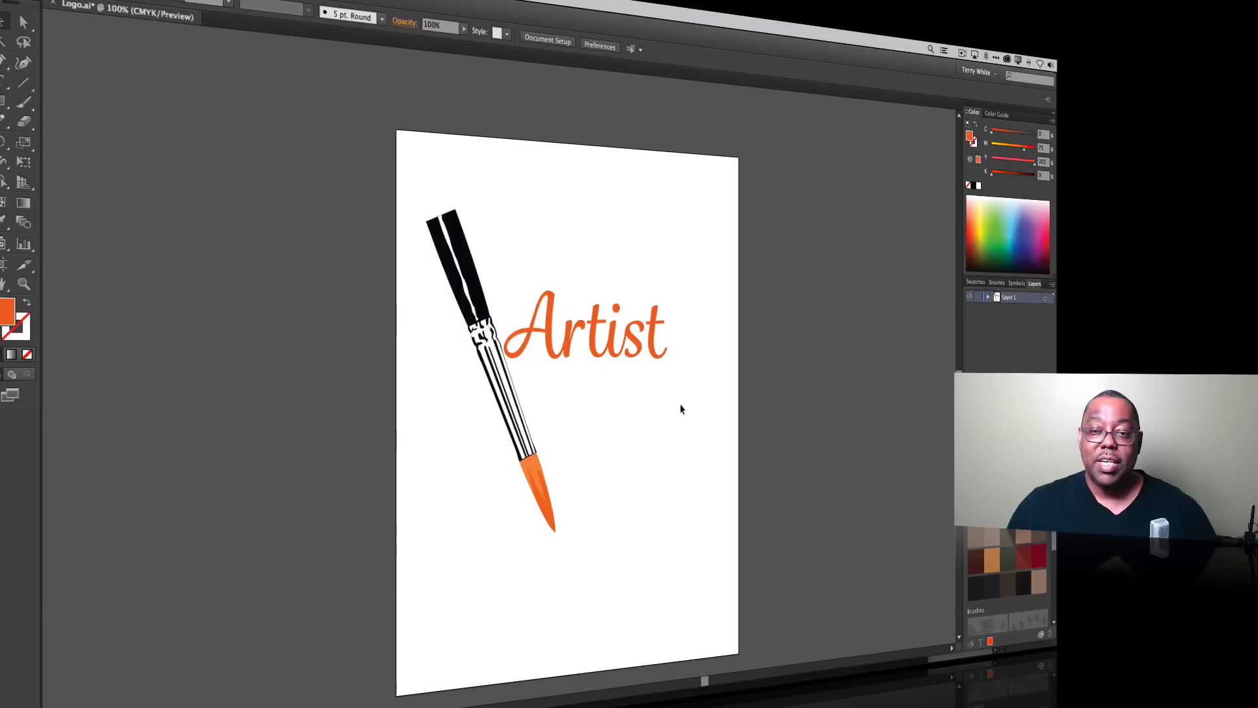
mouse_move(674, 395)
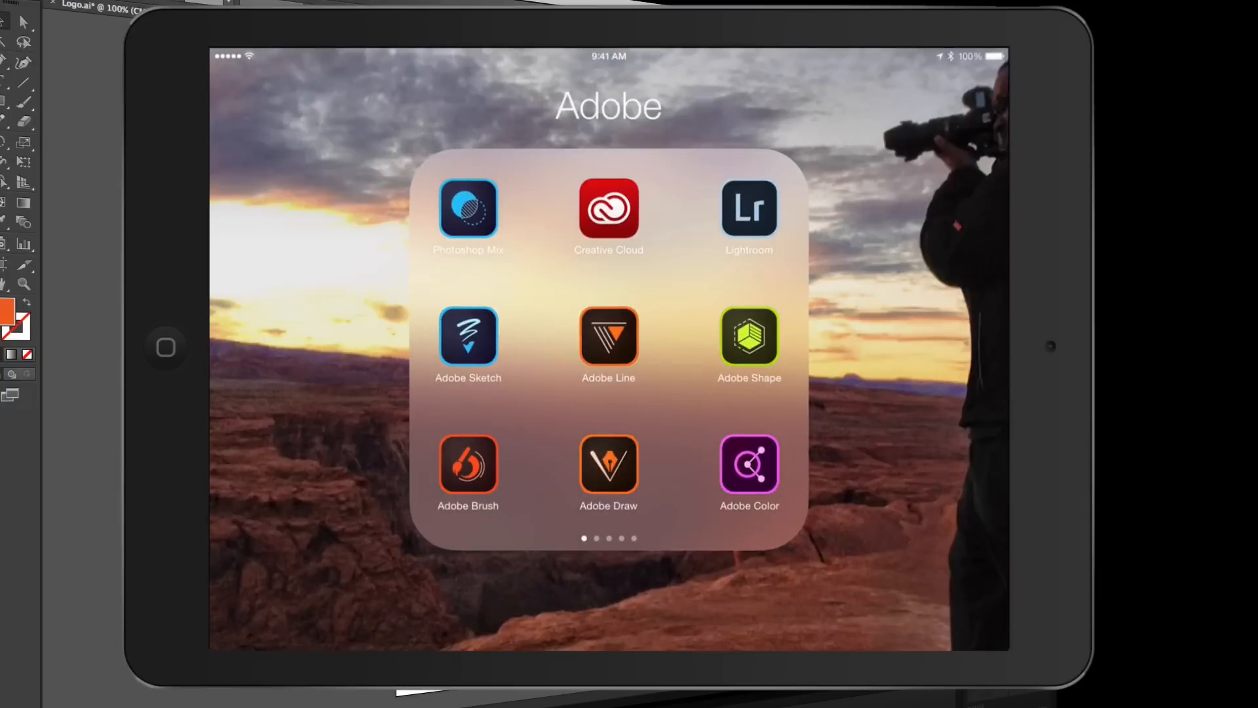
Launch Adobe Draw, cancel deleting the 5-drawing Project, and start a new drawing
click(608, 464)
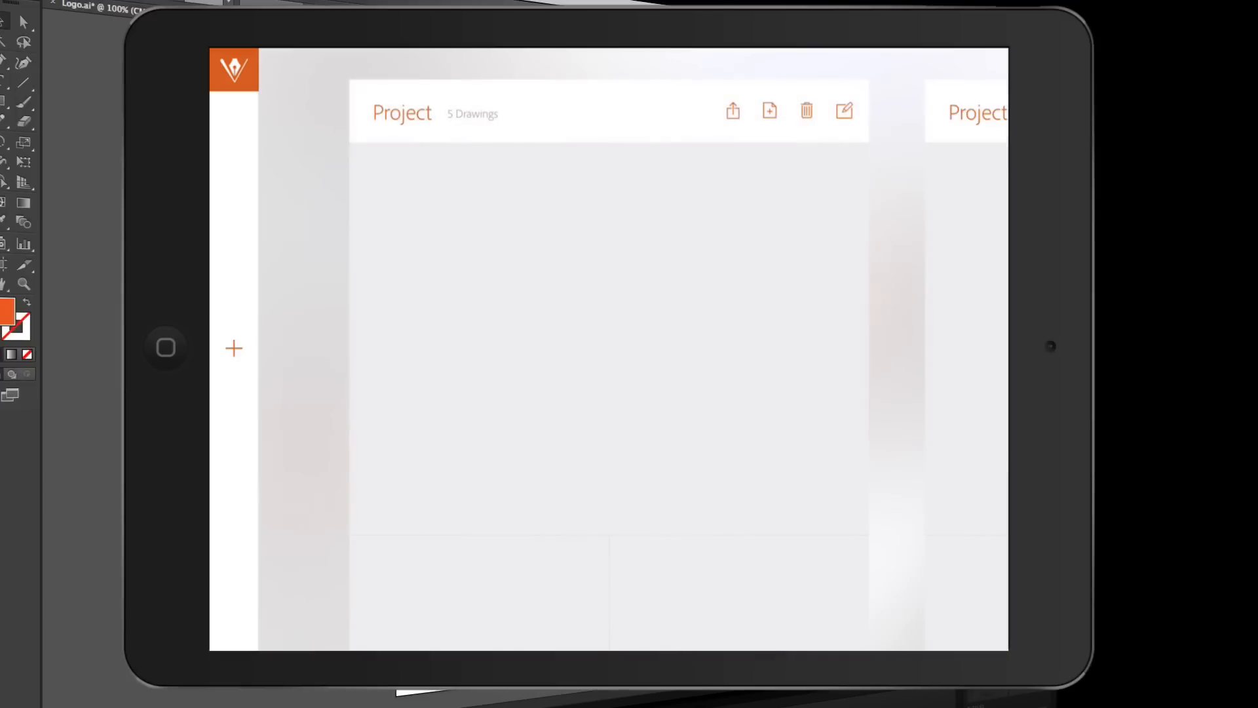
click(806, 110)
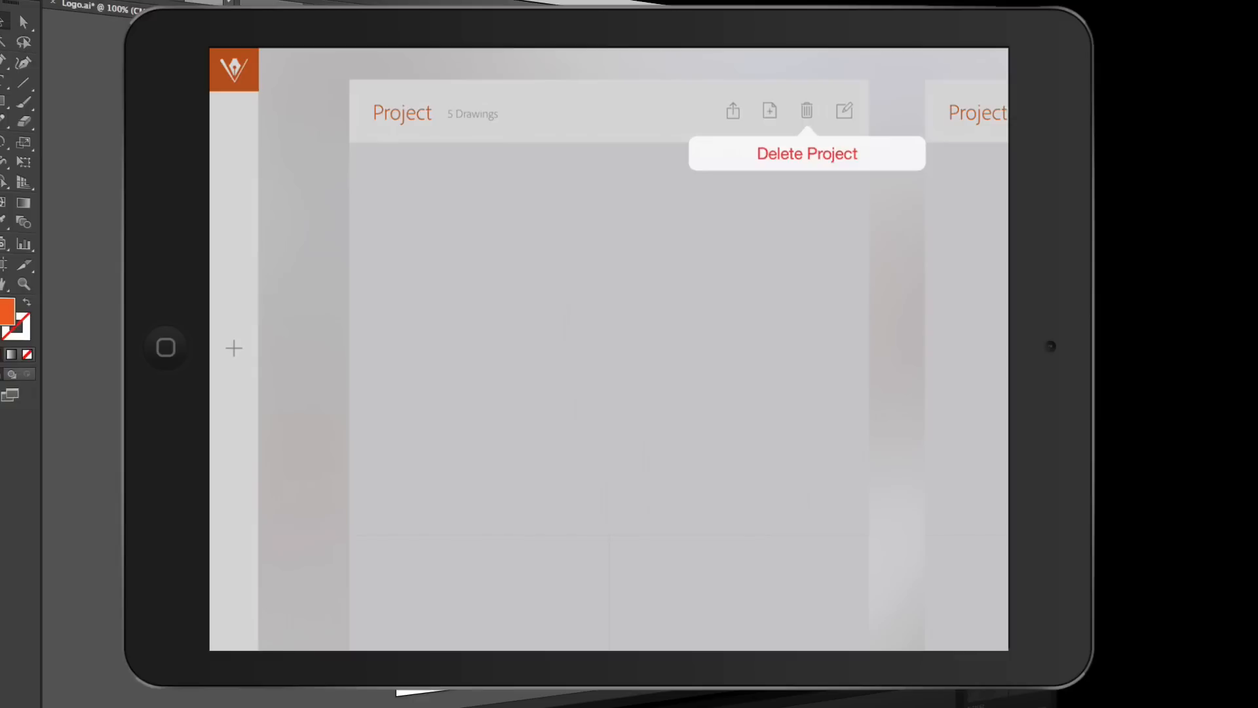
click(807, 153)
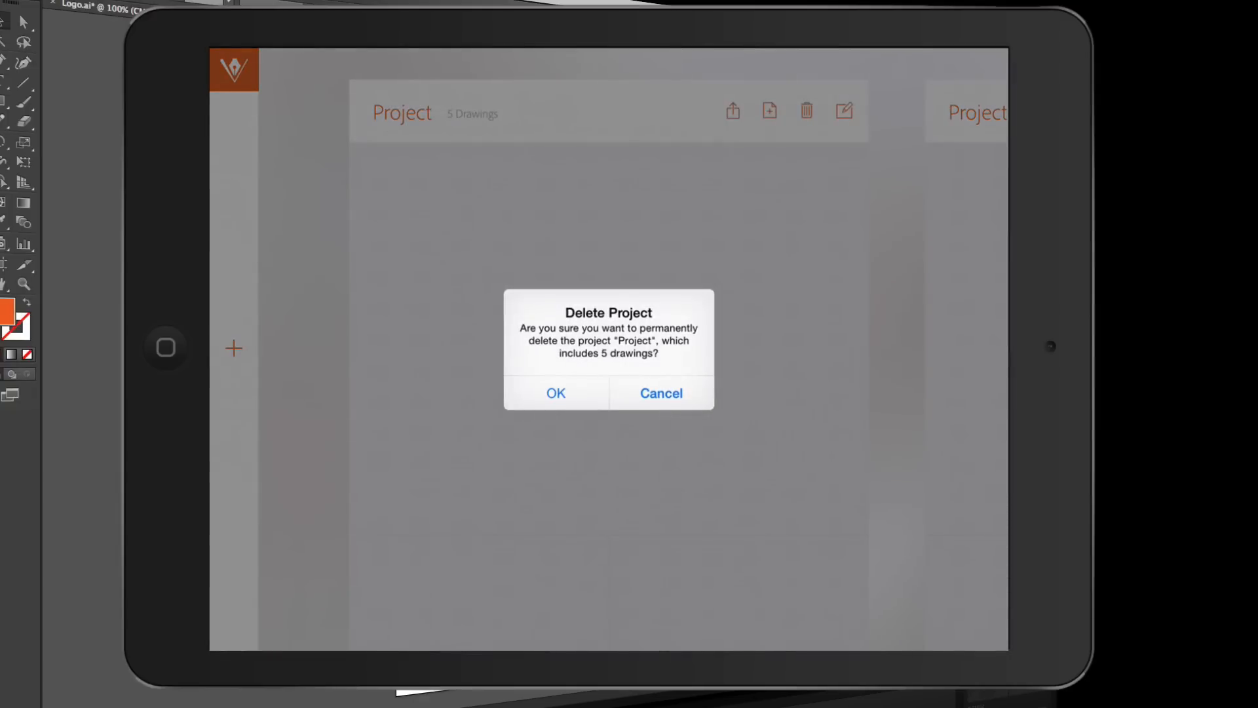
click(661, 393)
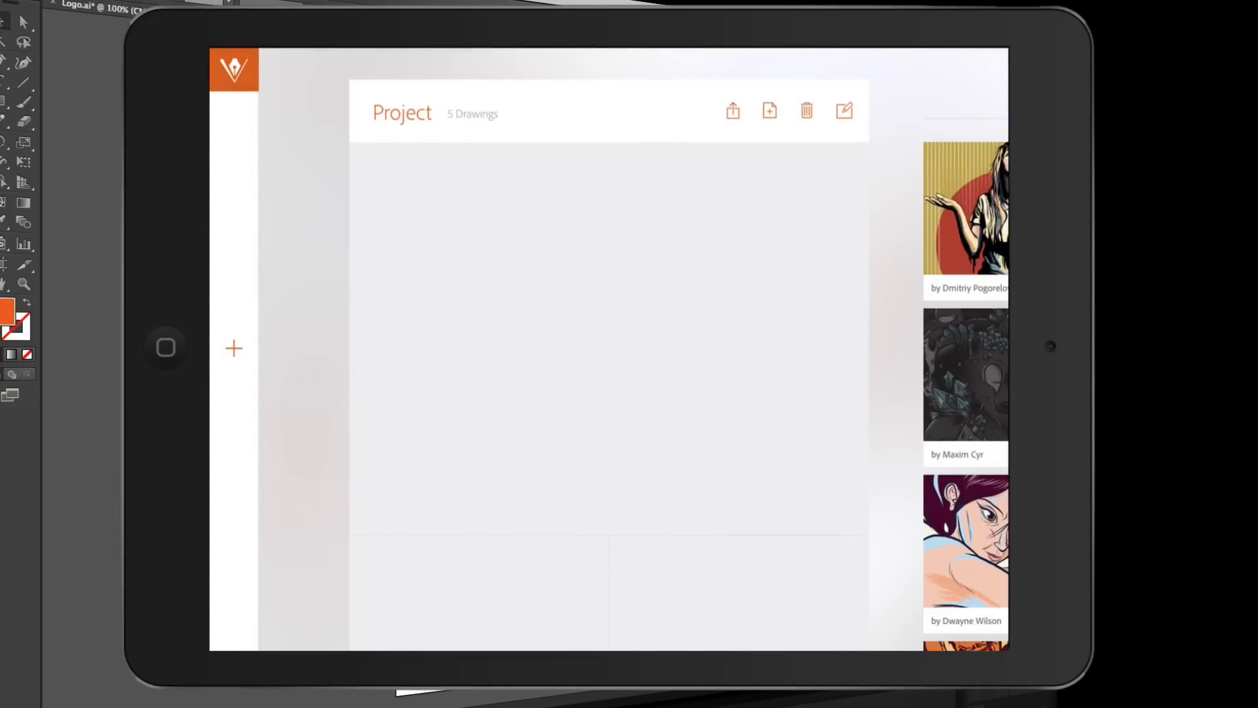
click(234, 349)
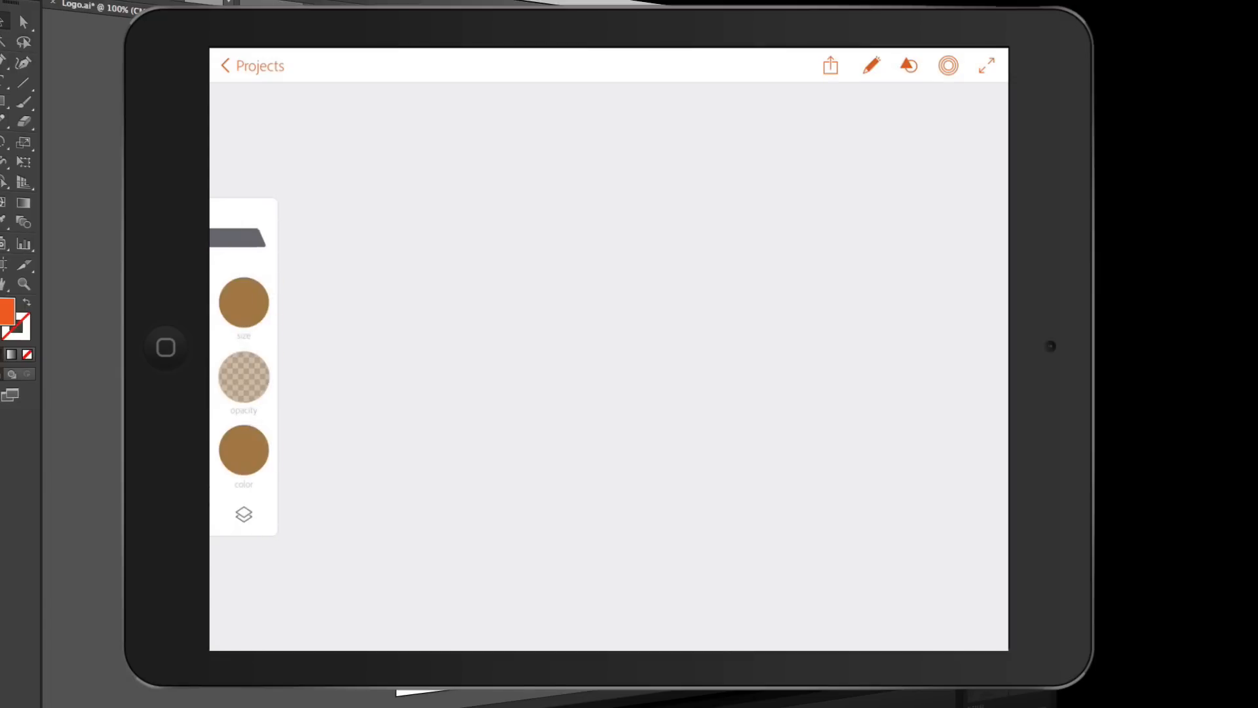
Set the brush to size 11.5, opacity 54 and black, briefly checking the layers list
drag(243, 303, 349, 319)
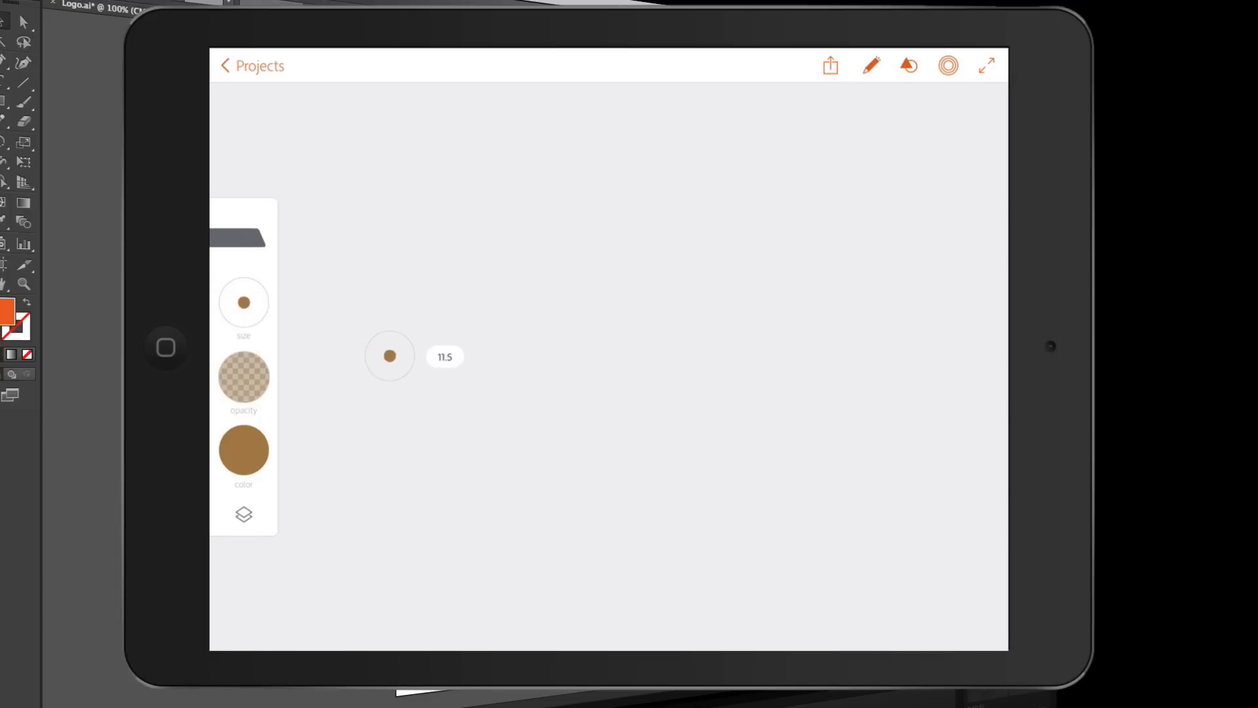
drag(389, 355, 383, 323)
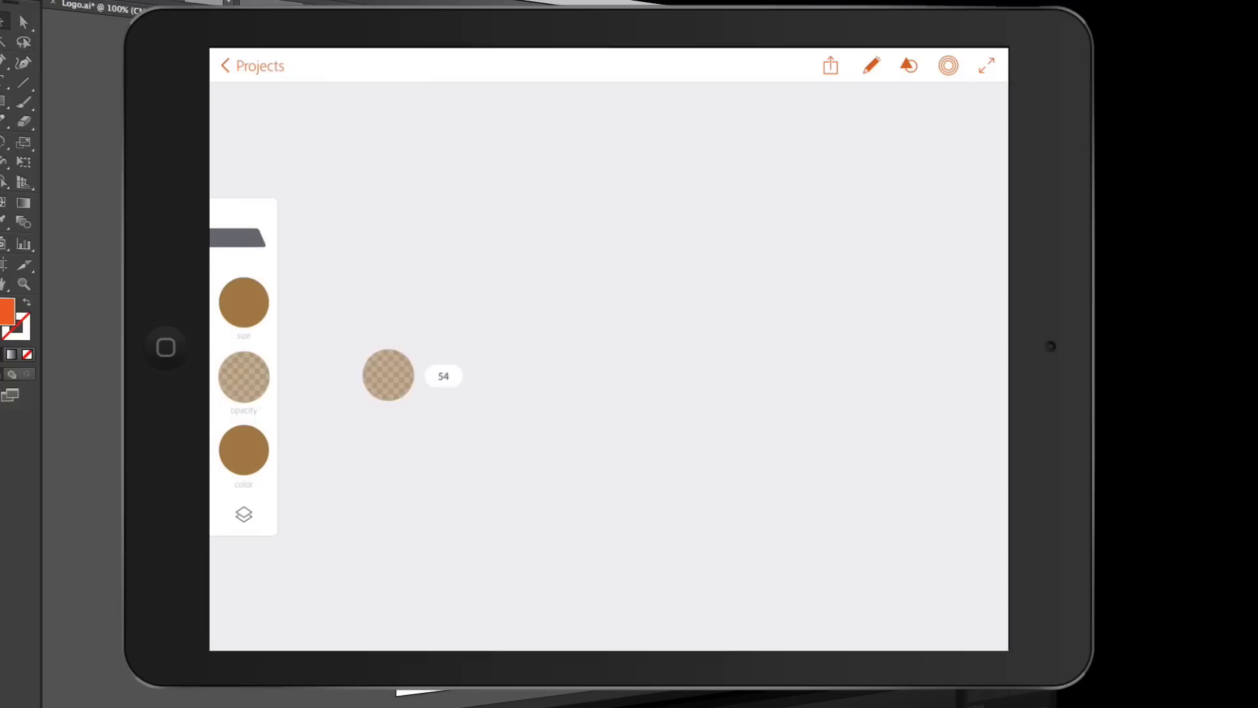
drag(387, 376, 401, 379)
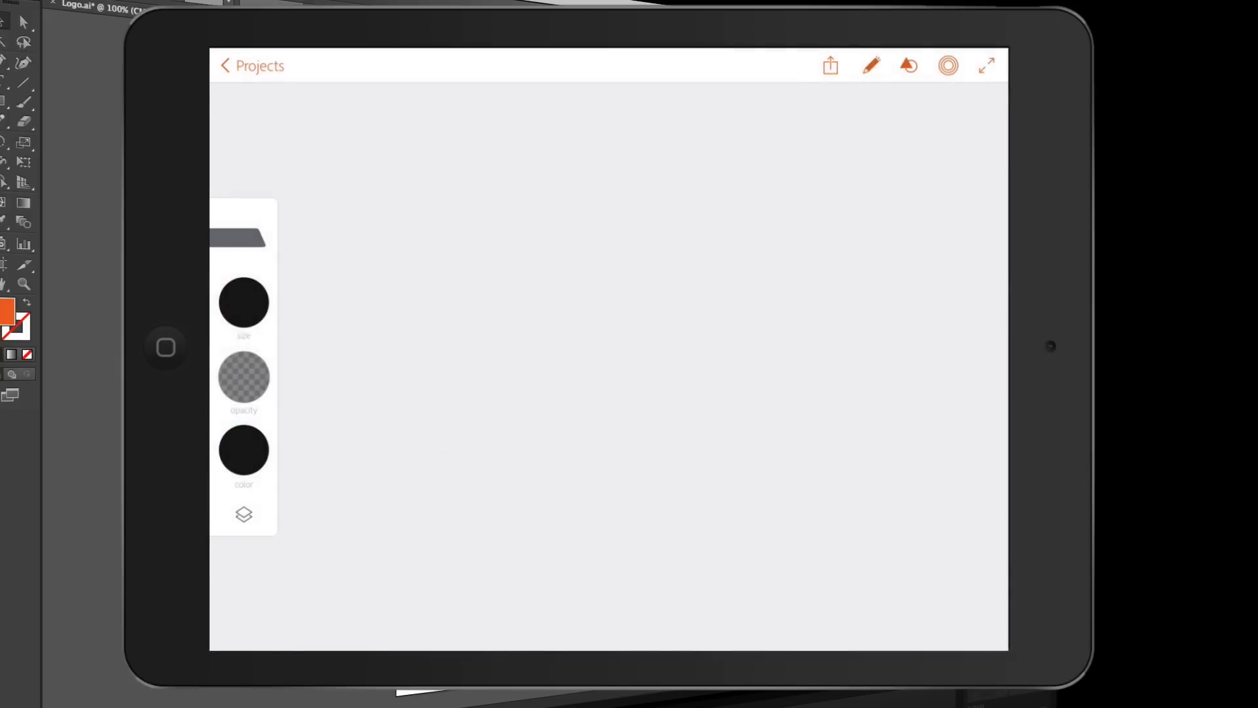
click(243, 514)
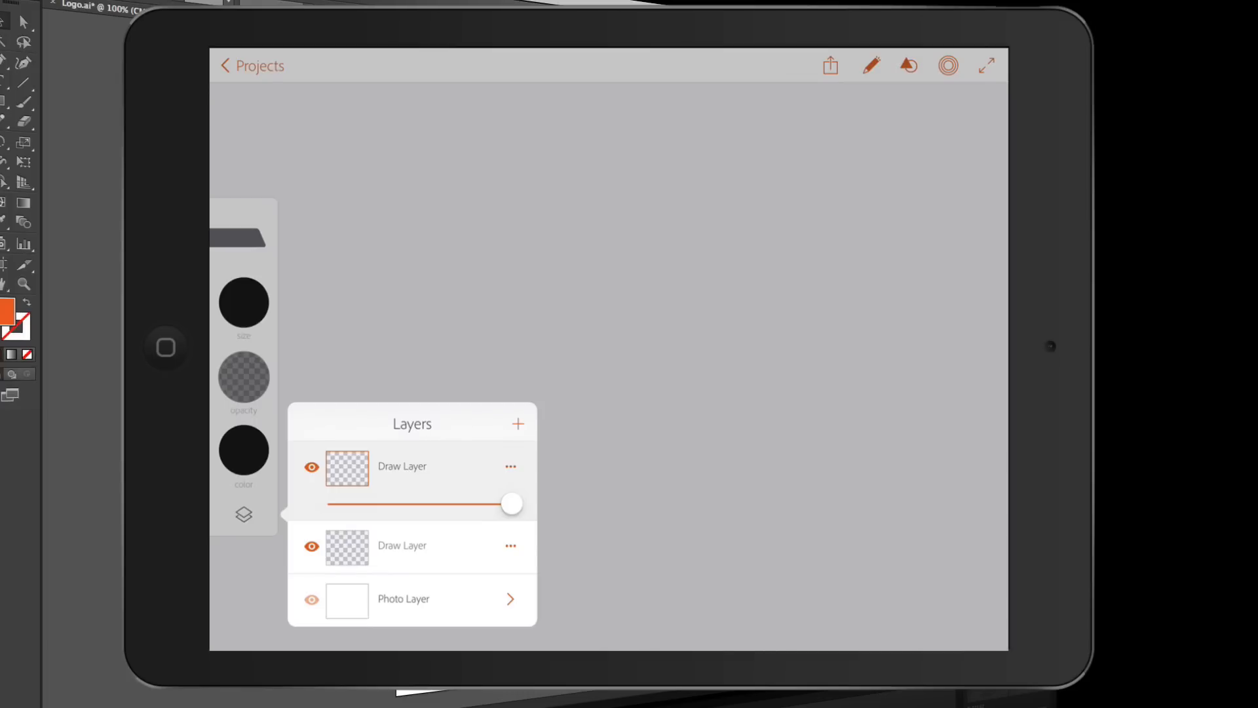
click(243, 515)
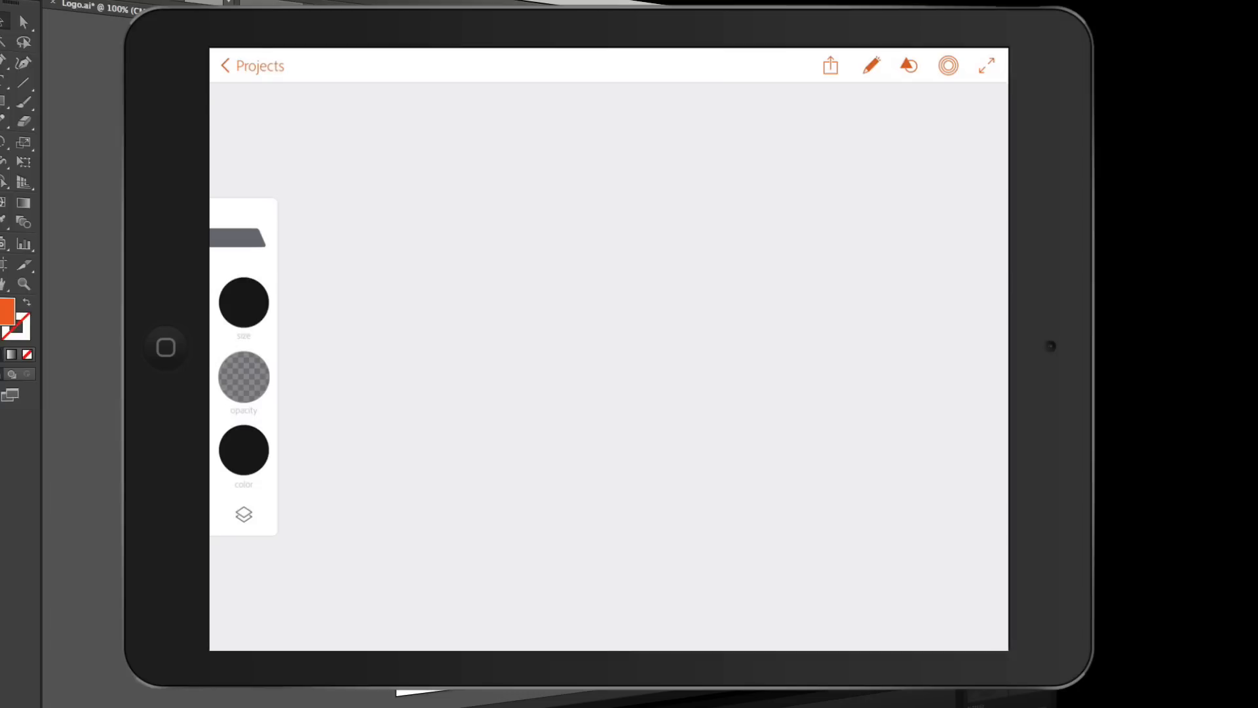
Paint and discard two trial wavy gray strokes across the canvas
drag(301, 401, 418, 349)
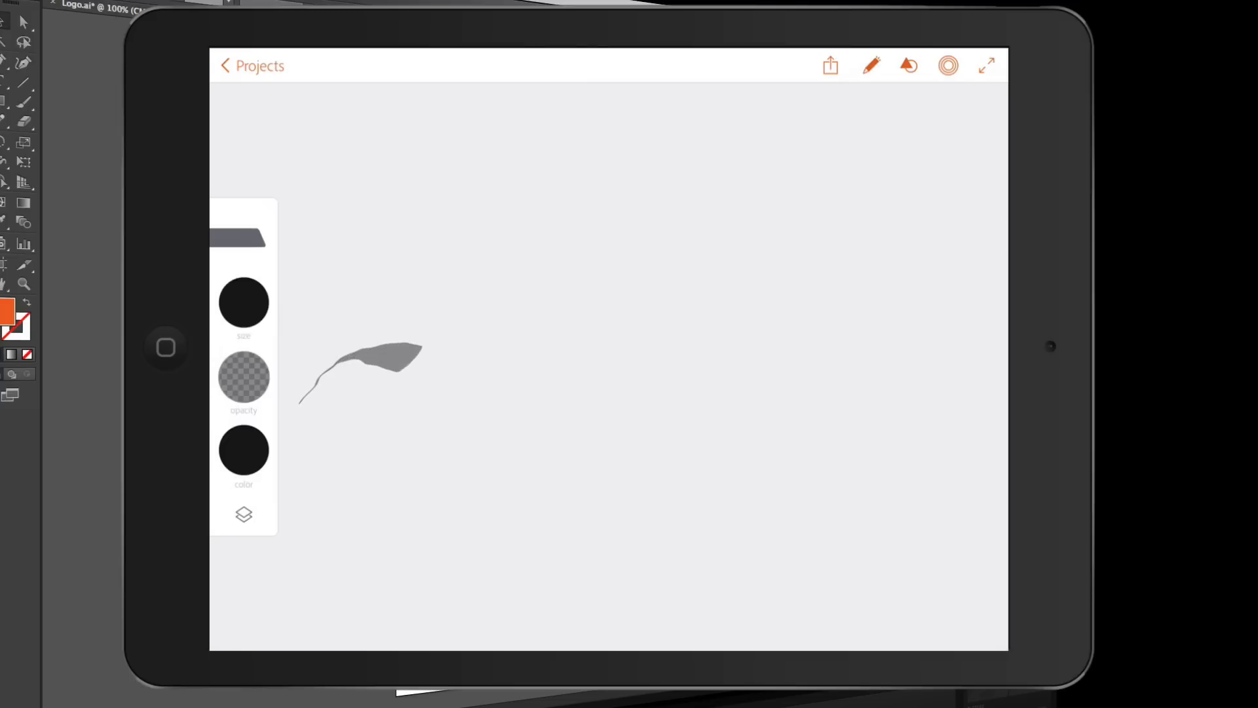
drag(417, 353, 801, 308)
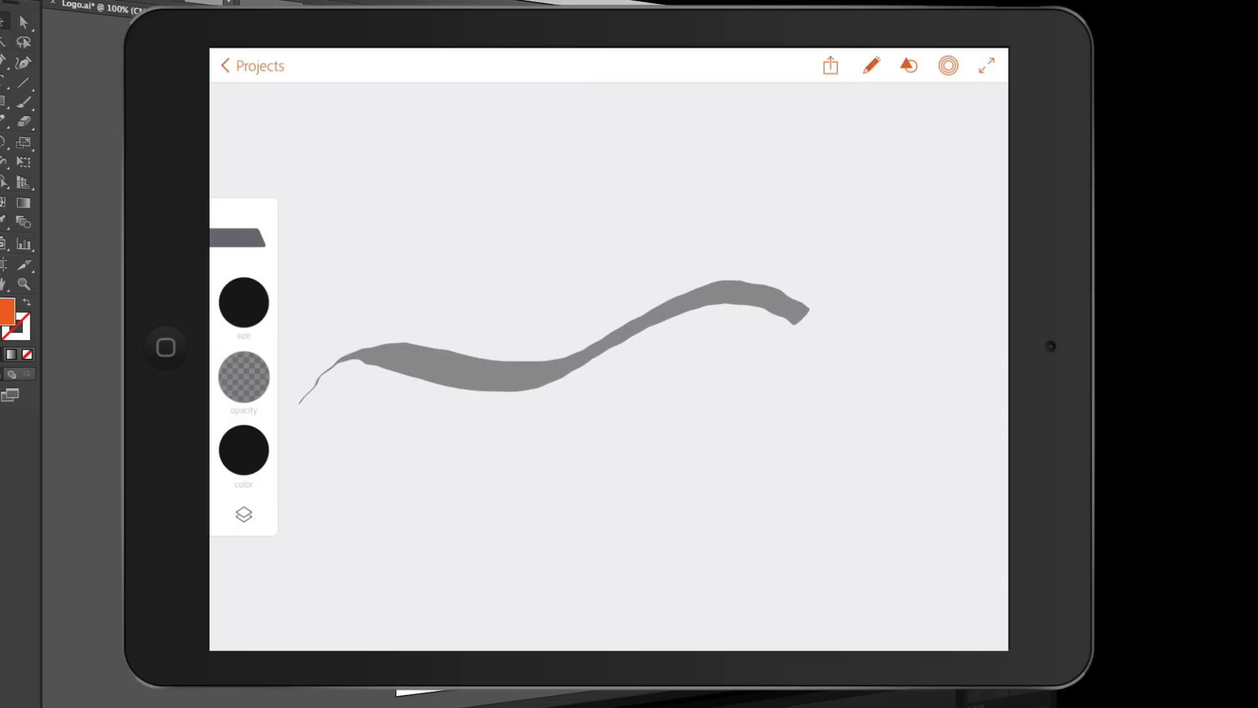
drag(770, 308, 971, 337)
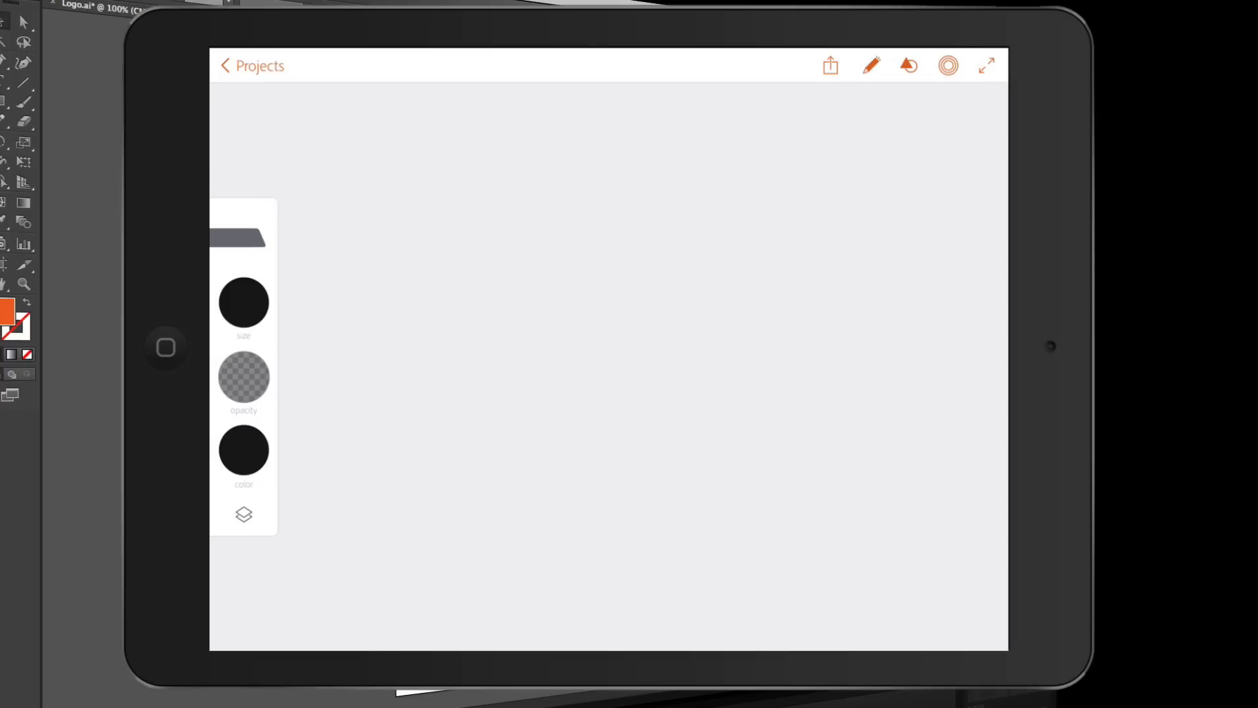
drag(313, 361, 802, 282)
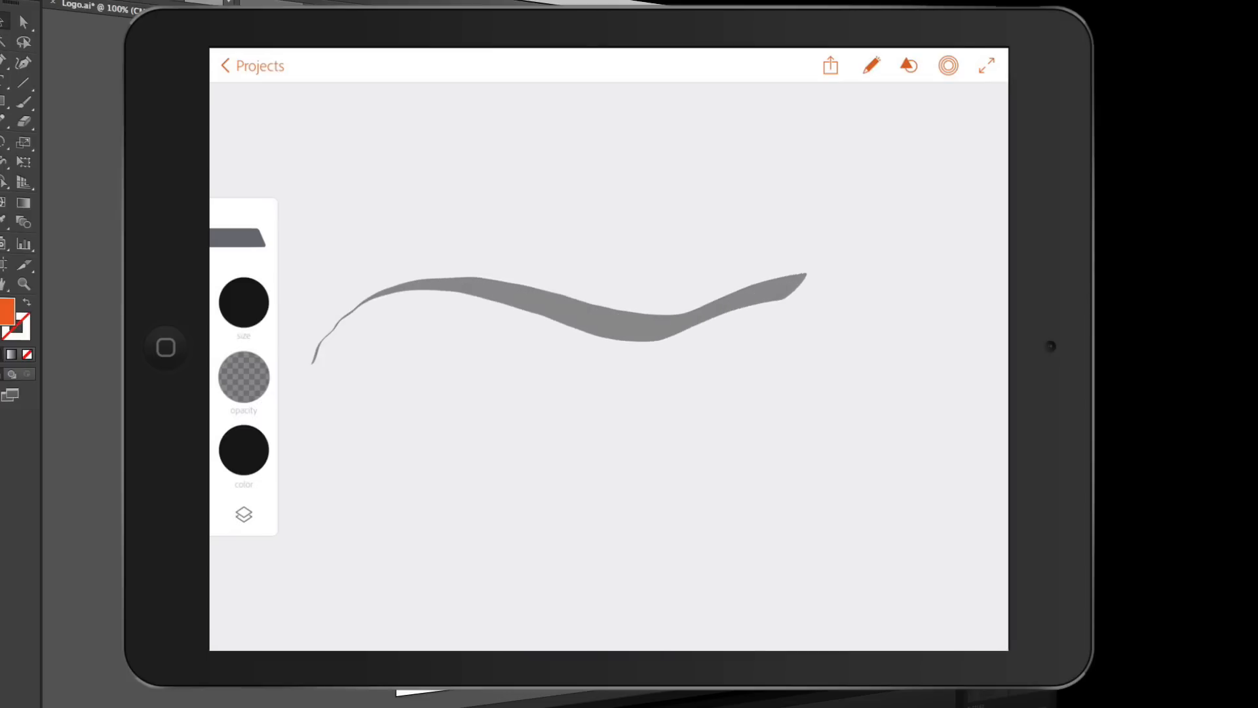
drag(801, 285, 954, 337)
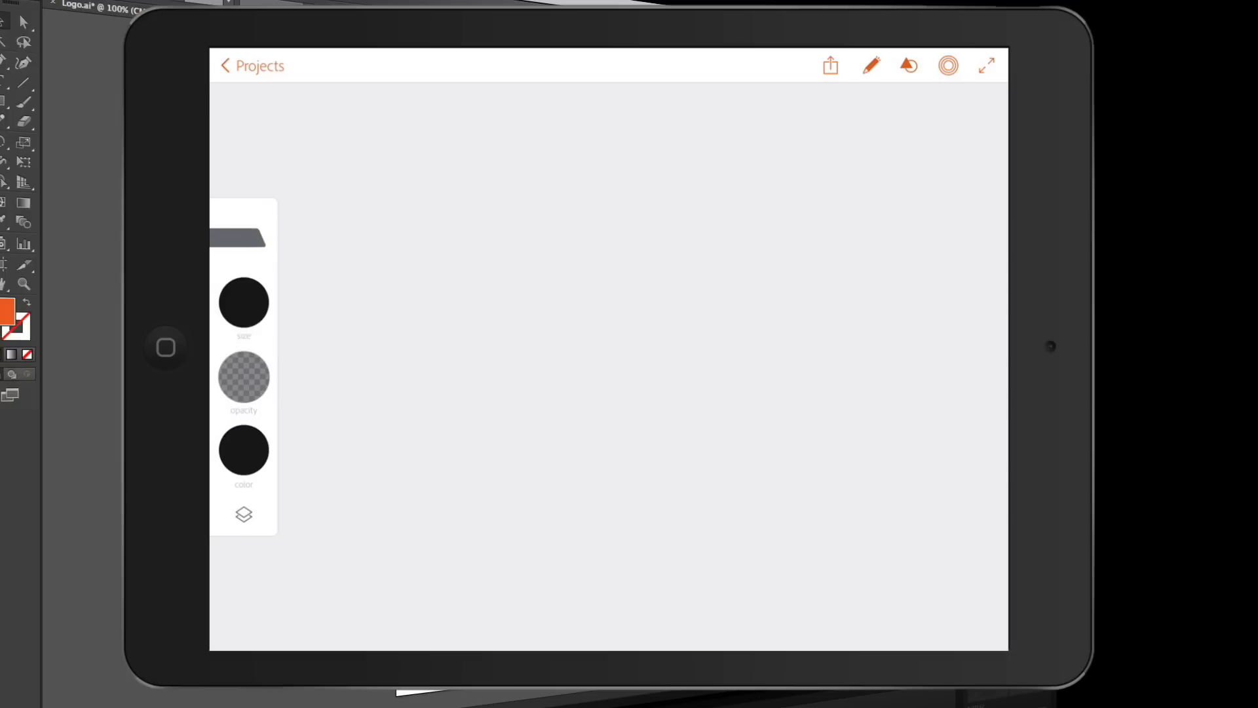
Paint the final tapered wavy gray stroke and pick a tan brush colour
drag(307, 377, 321, 336)
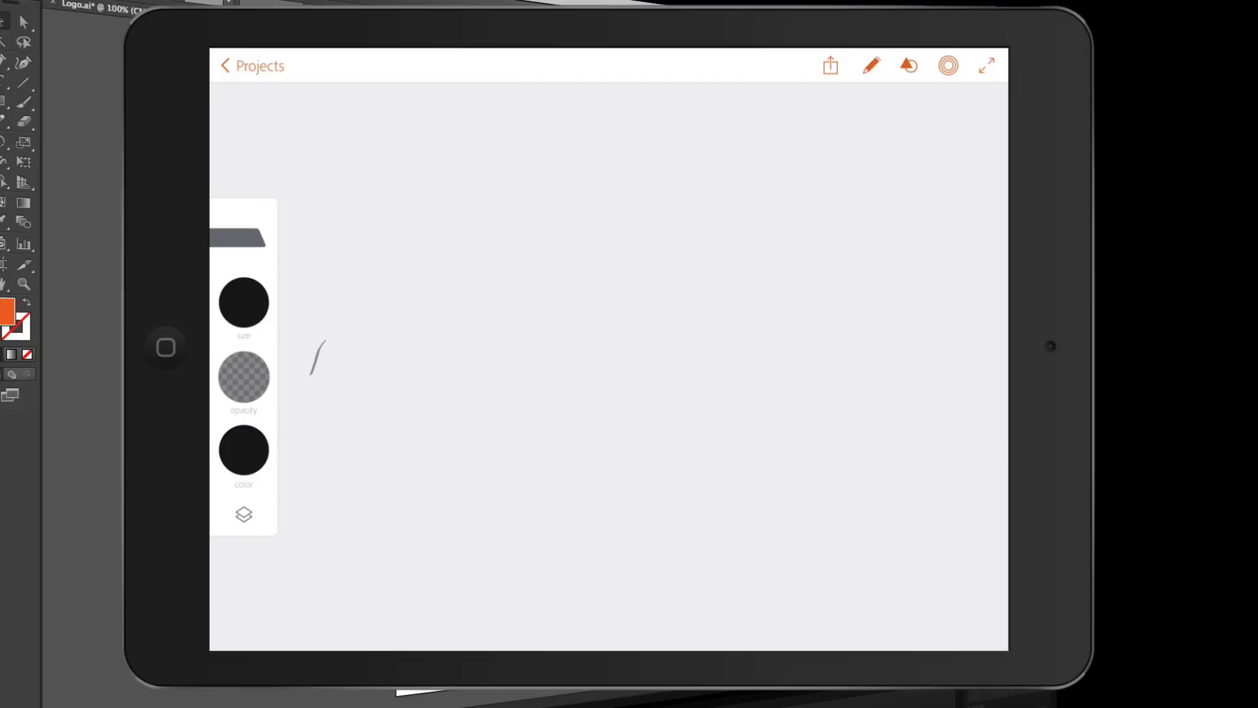
drag(313, 368, 947, 332)
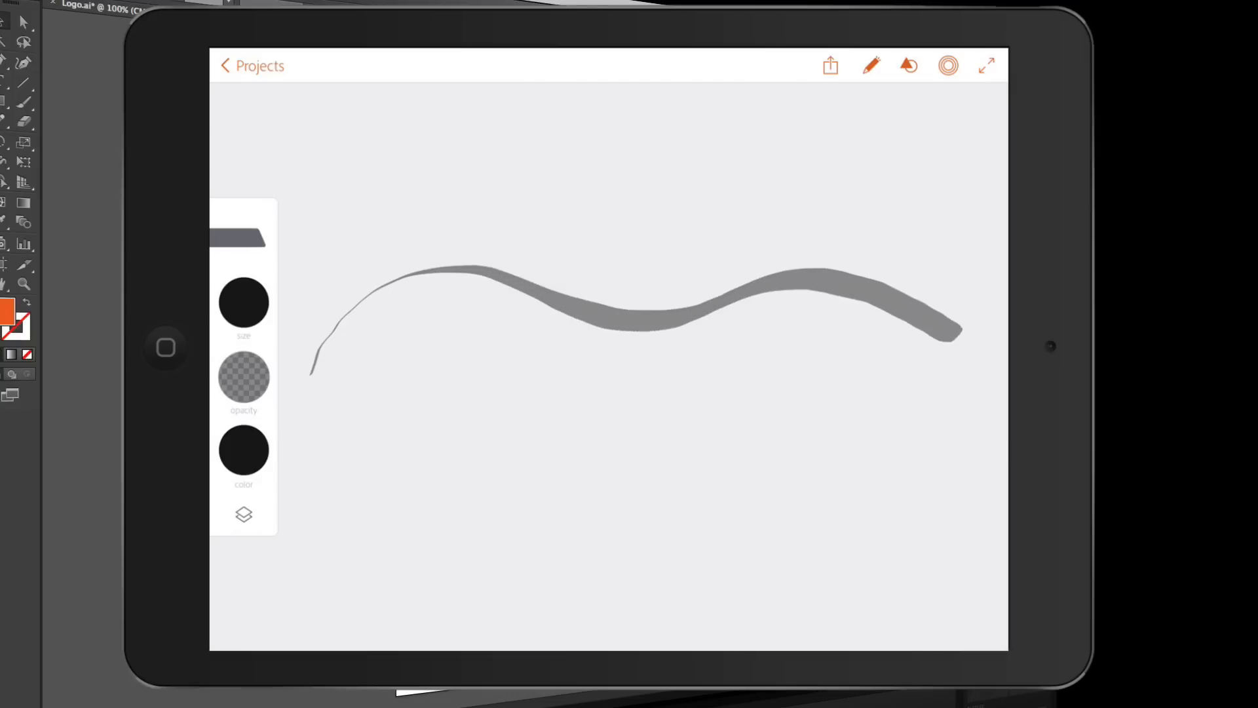
drag(955, 328, 998, 341)
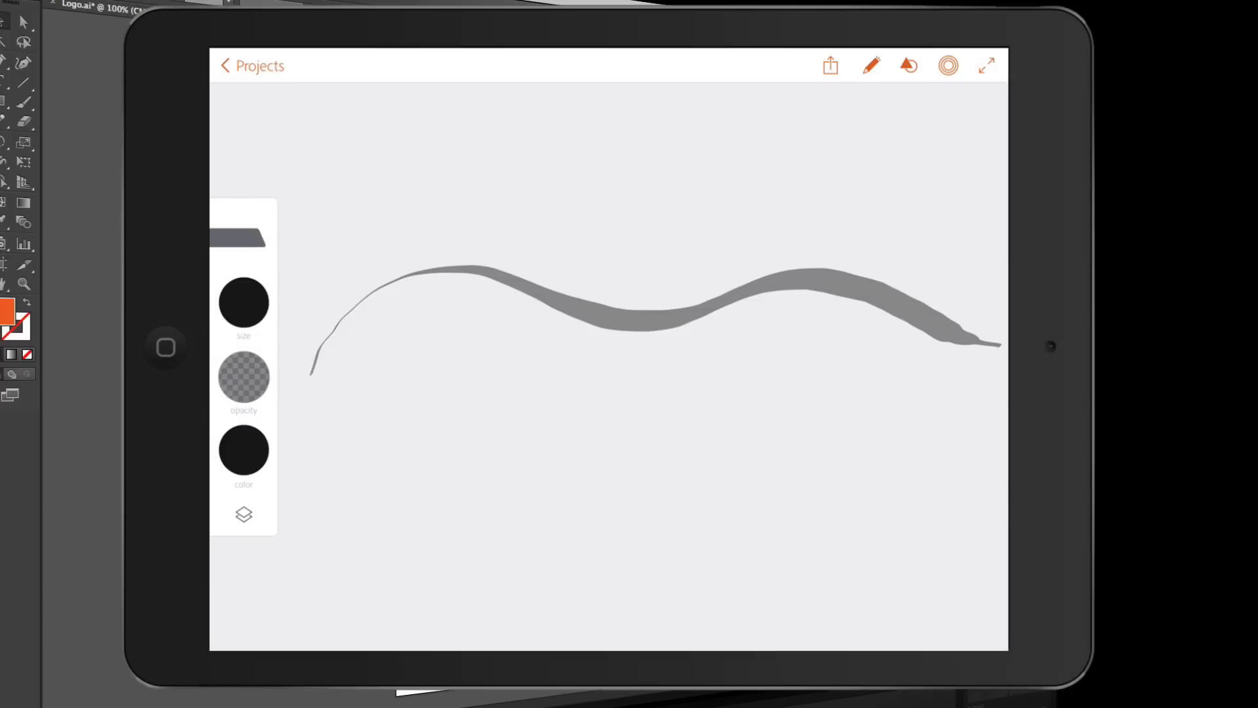
click(244, 450)
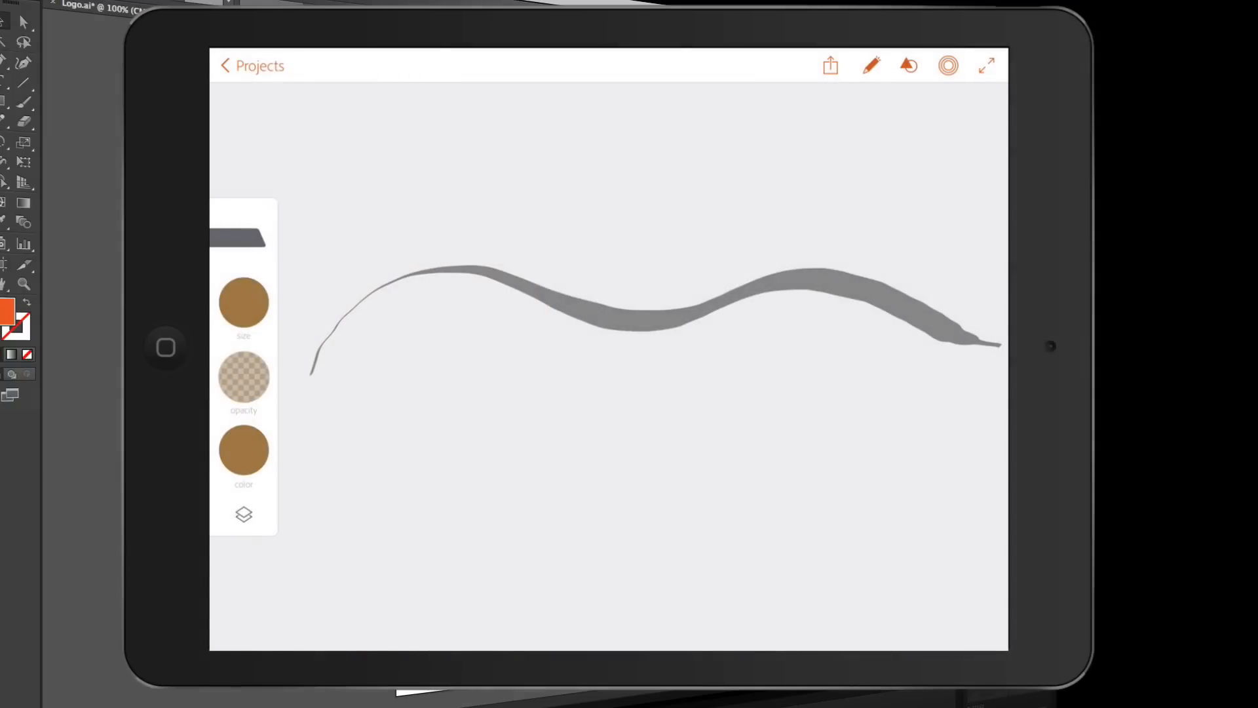
Shift the brush colour toward red on the colour wheel and use a second drawing layer
click(244, 451)
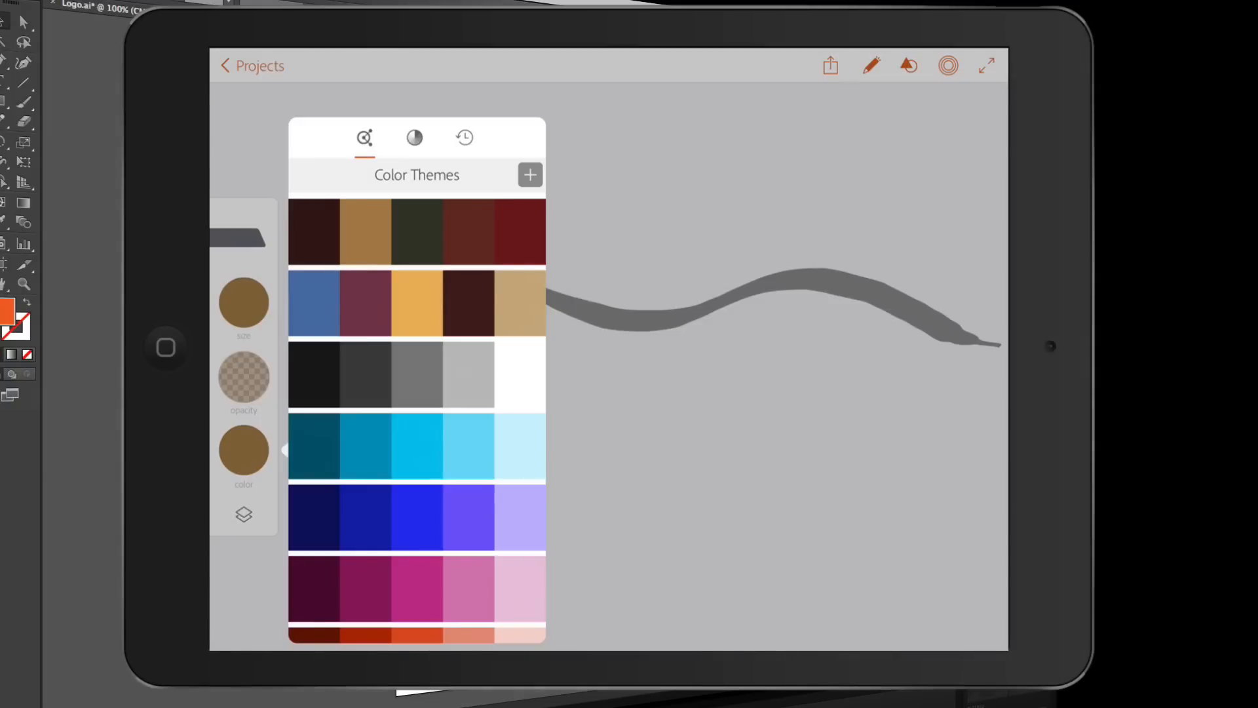
click(414, 138)
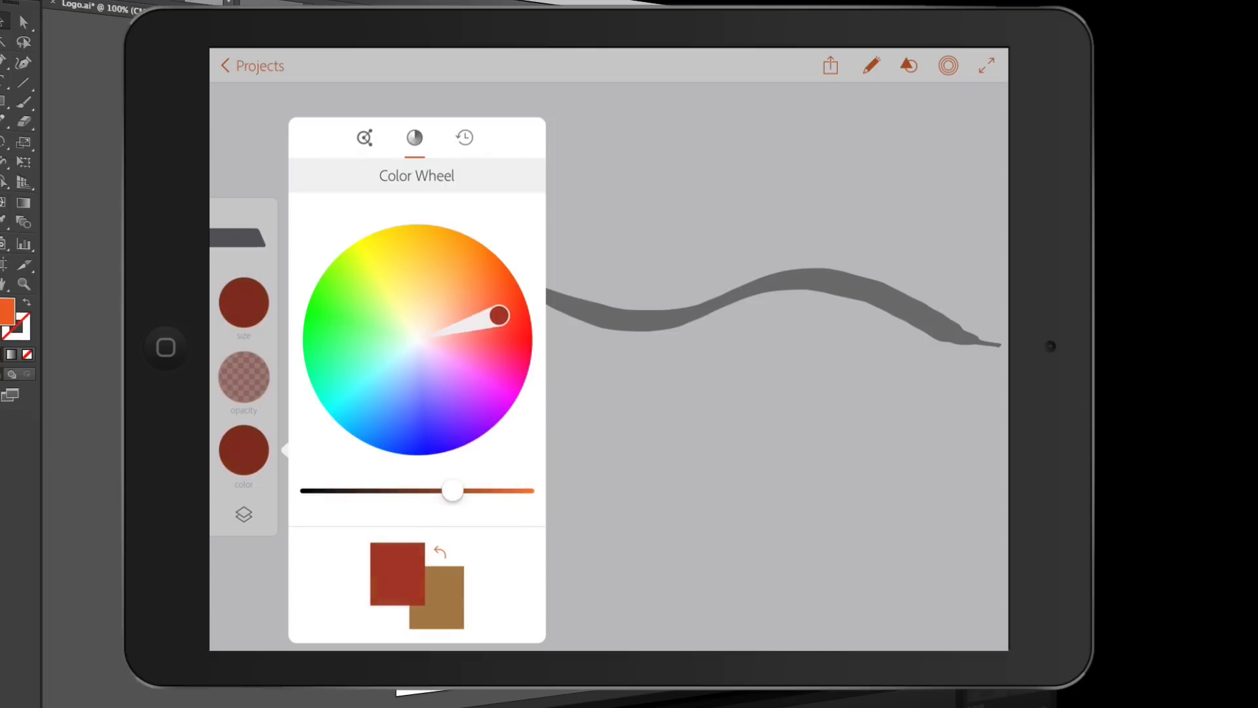
drag(497, 315, 473, 275)
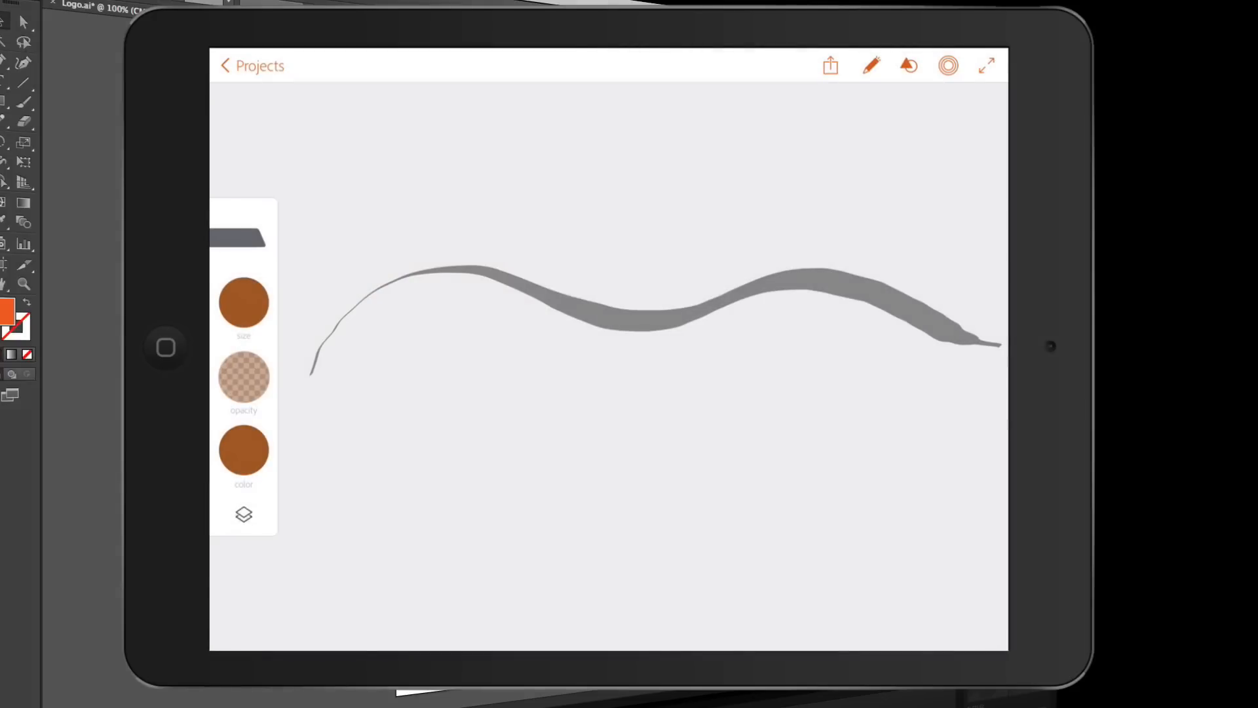
click(243, 514)
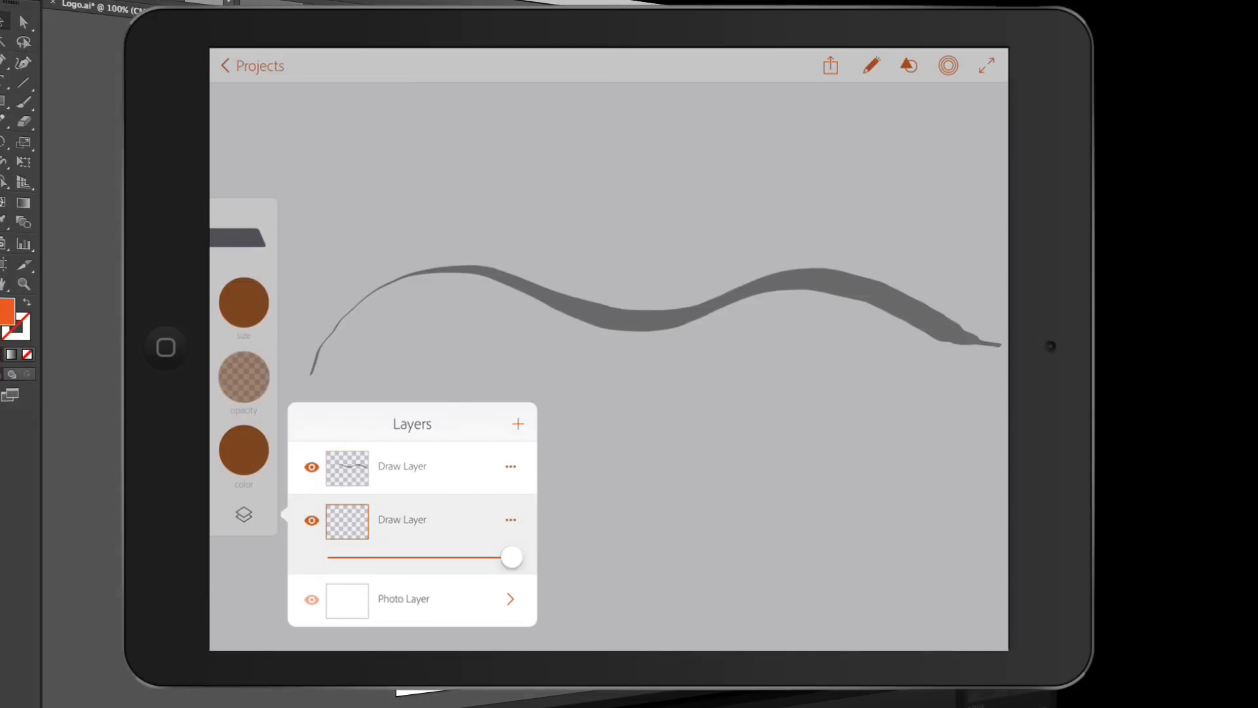
click(243, 514)
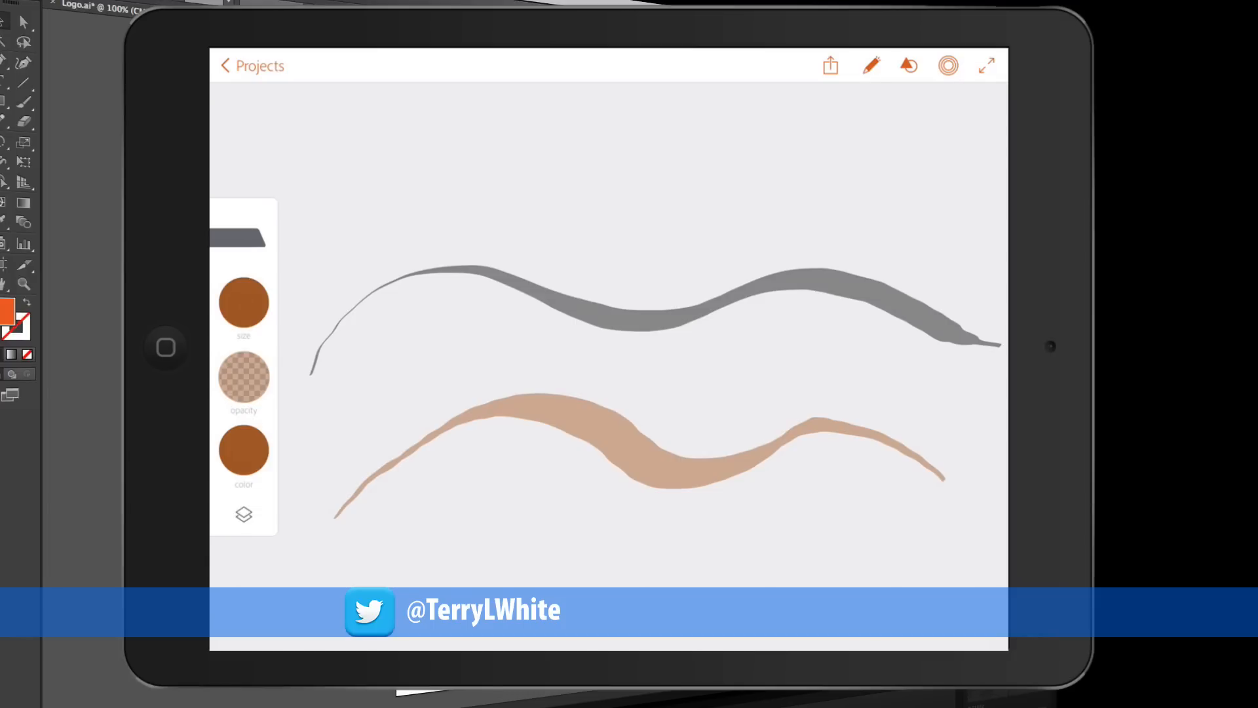
Adjust the colour wheel to settle on a muted reddish-brown brush colour
click(243, 449)
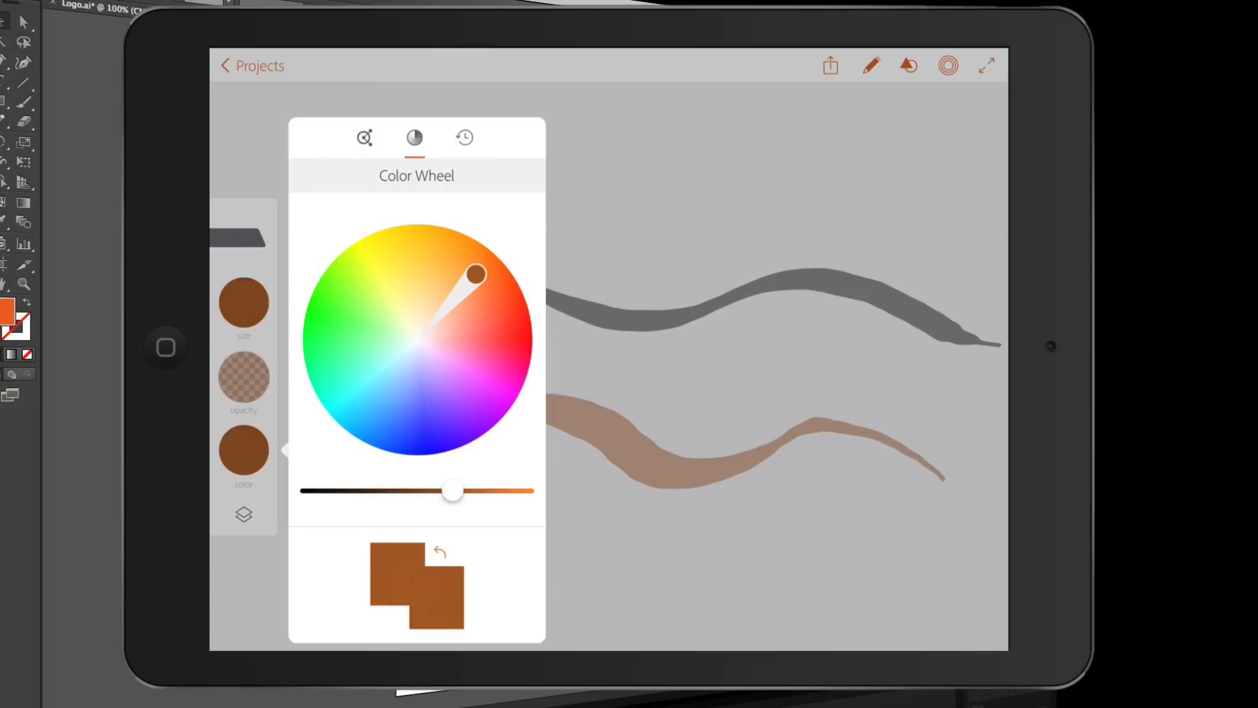
drag(475, 273, 433, 294)
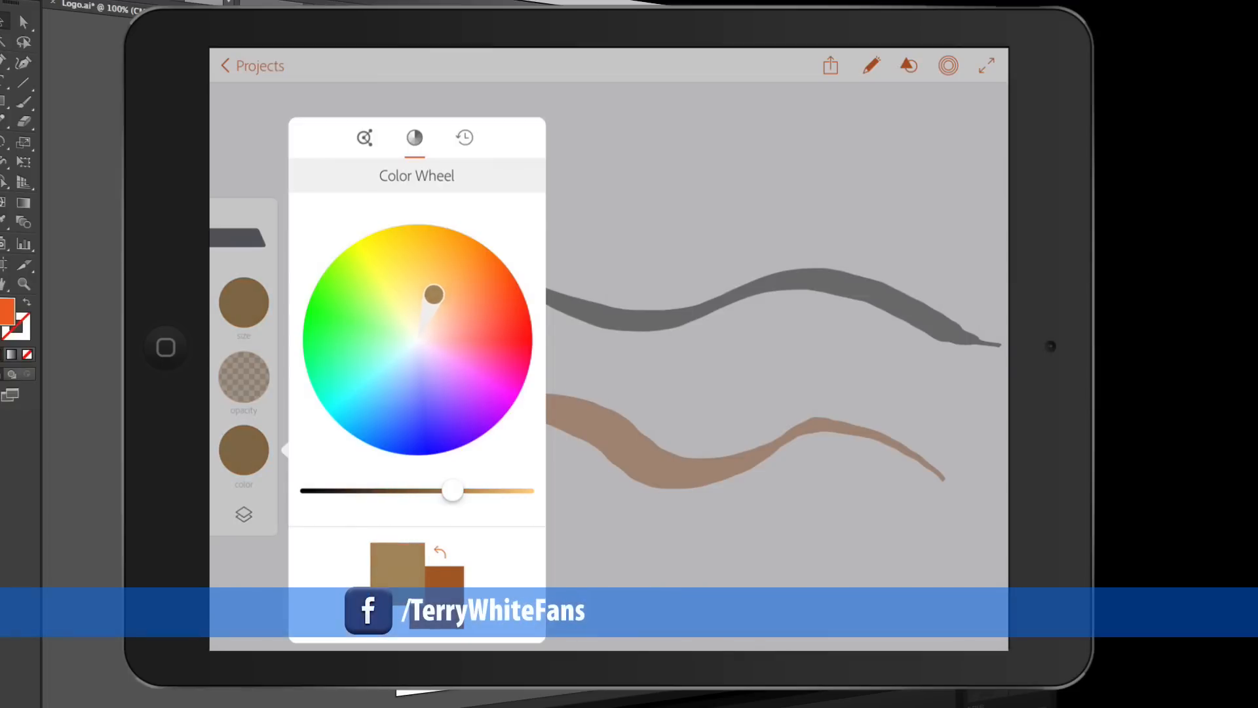
drag(433, 293, 475, 322)
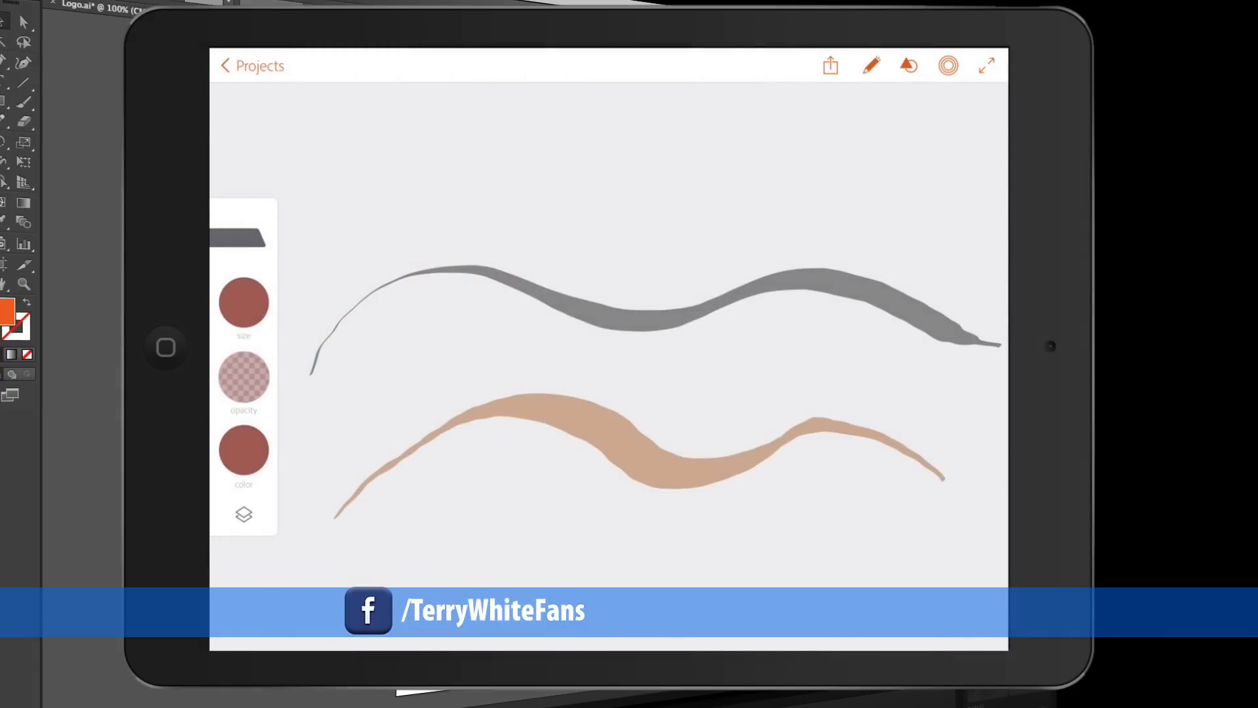
Handwrite the 'Terry White' signature in muted red between the two wavy strokes
drag(393, 409, 449, 305)
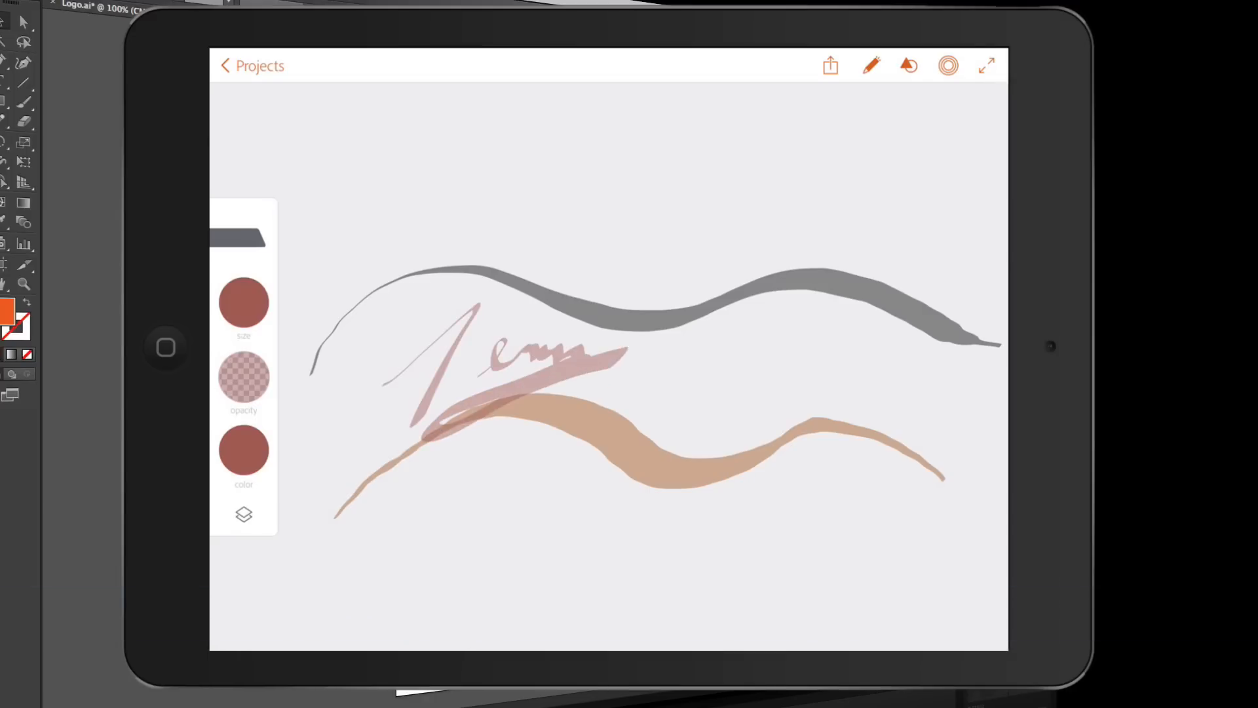
click(907, 65)
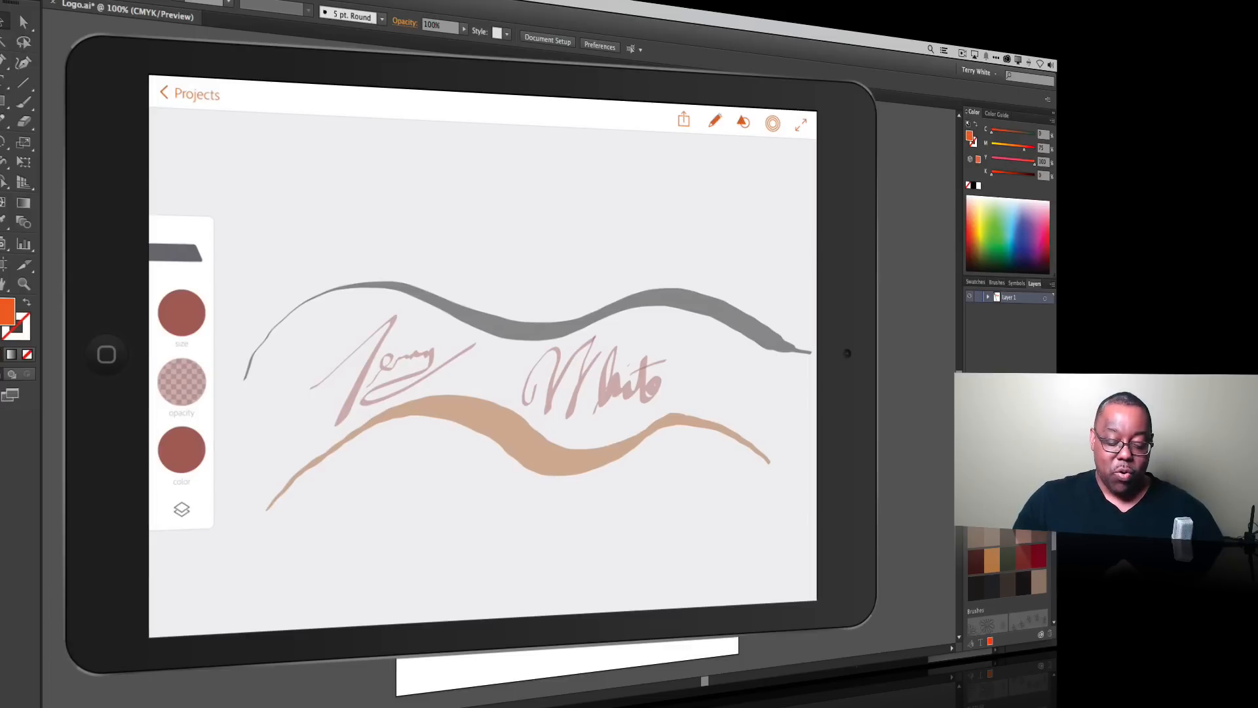
Share the Draw sketch with Send to Illustrator, opening it as a three-layer document
click(682, 121)
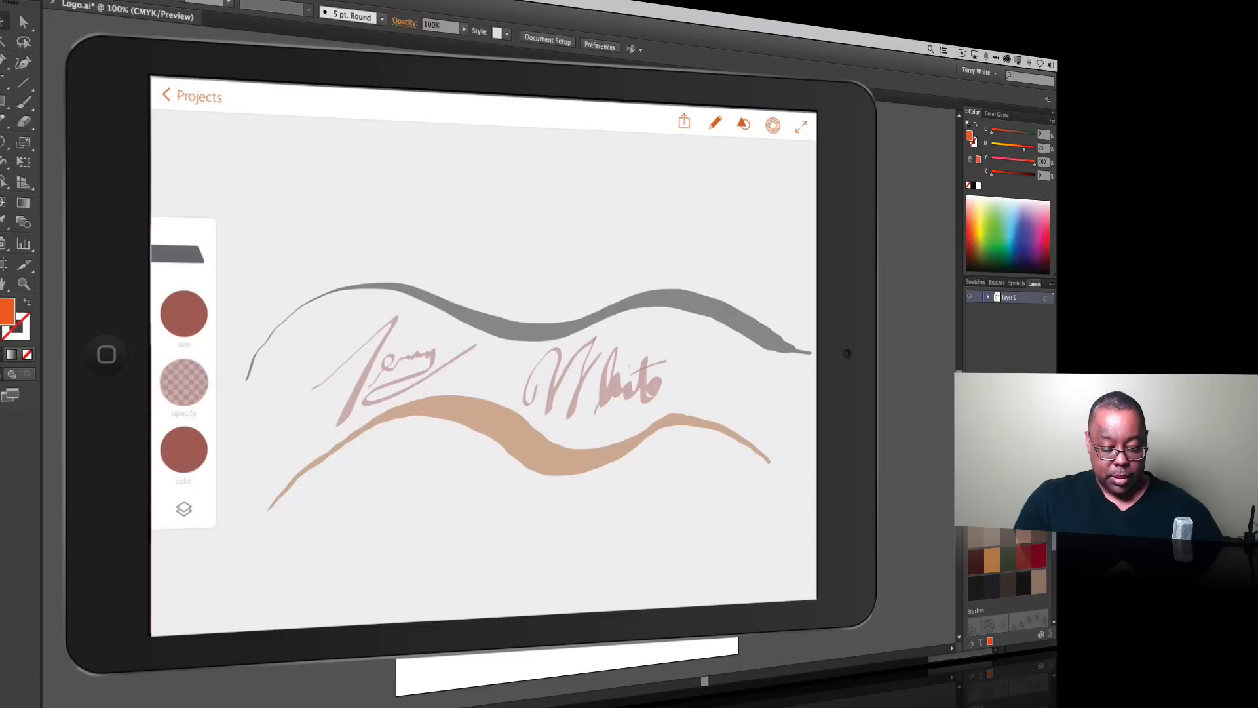
click(683, 124)
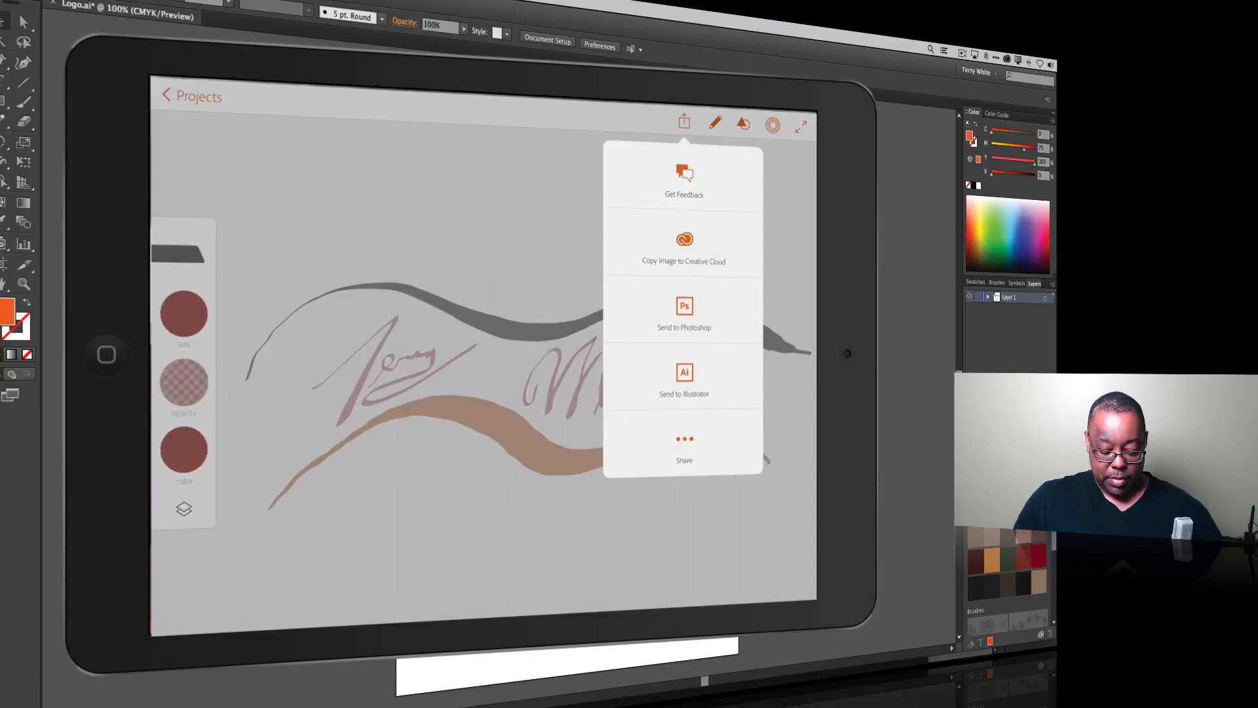
click(684, 123)
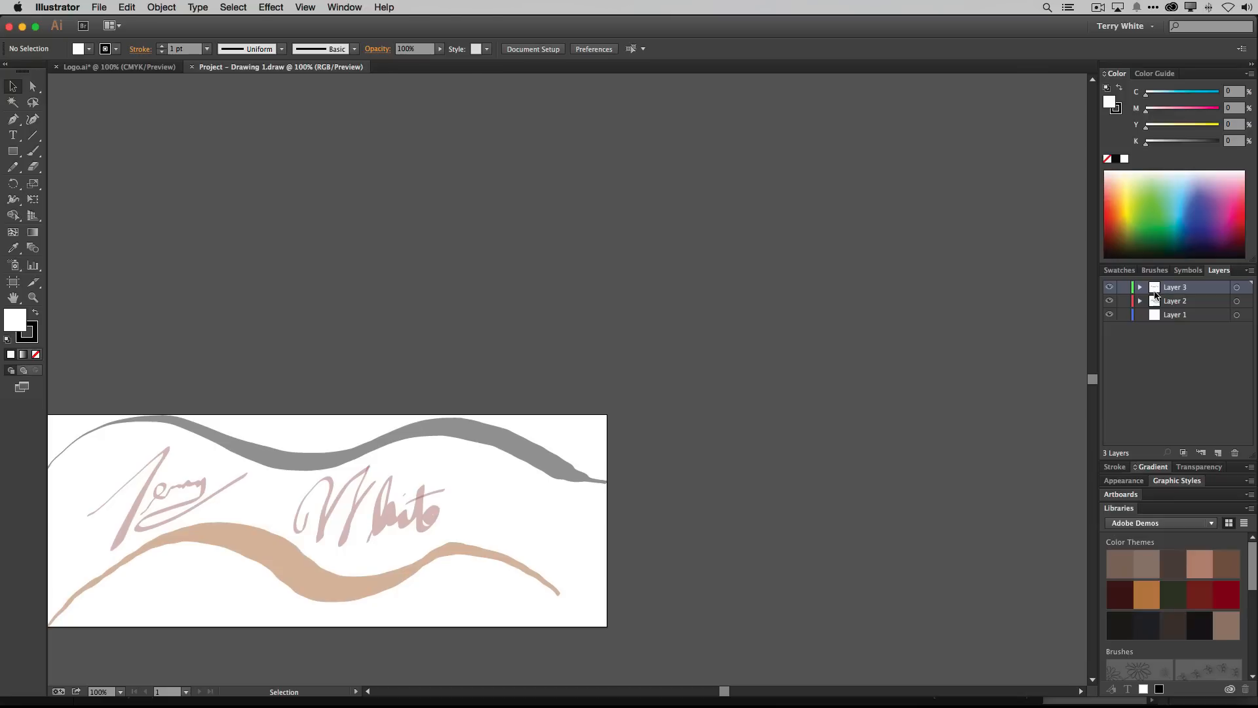
Toggle Layer 3 visibility off and on, then select all imported artwork with Cmd+A
click(1110, 287)
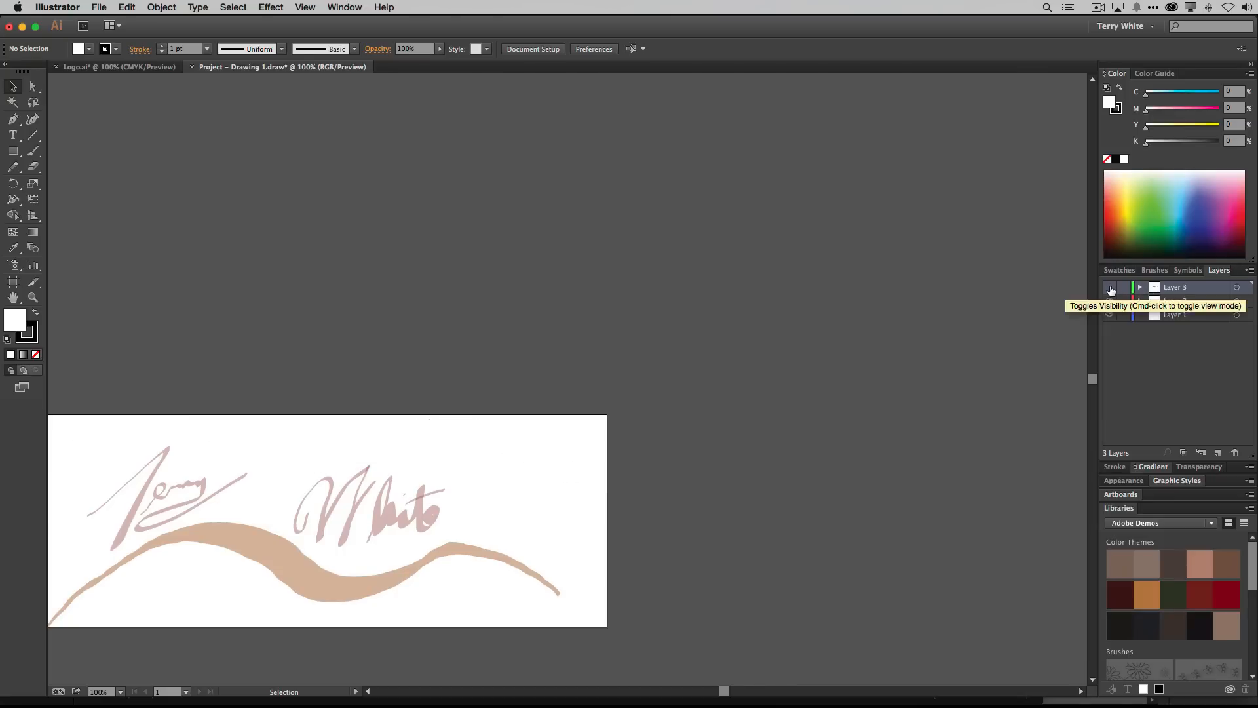
click(1109, 287)
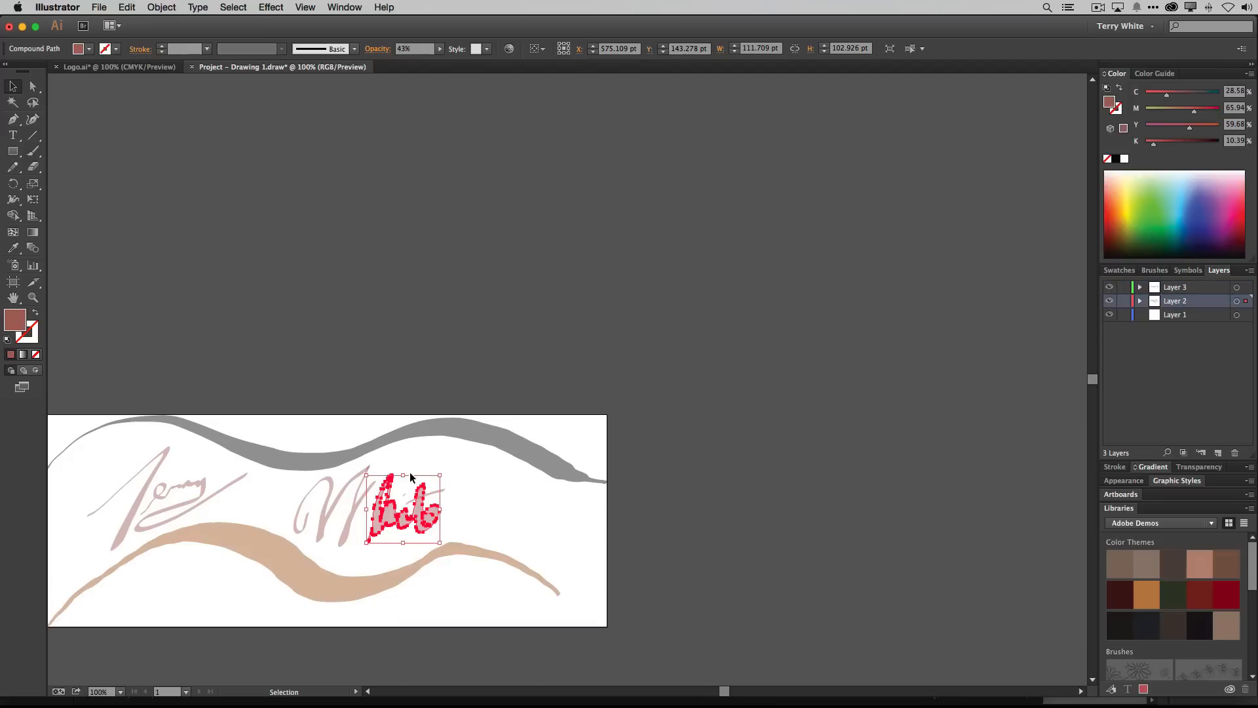
mouse_move(539, 483)
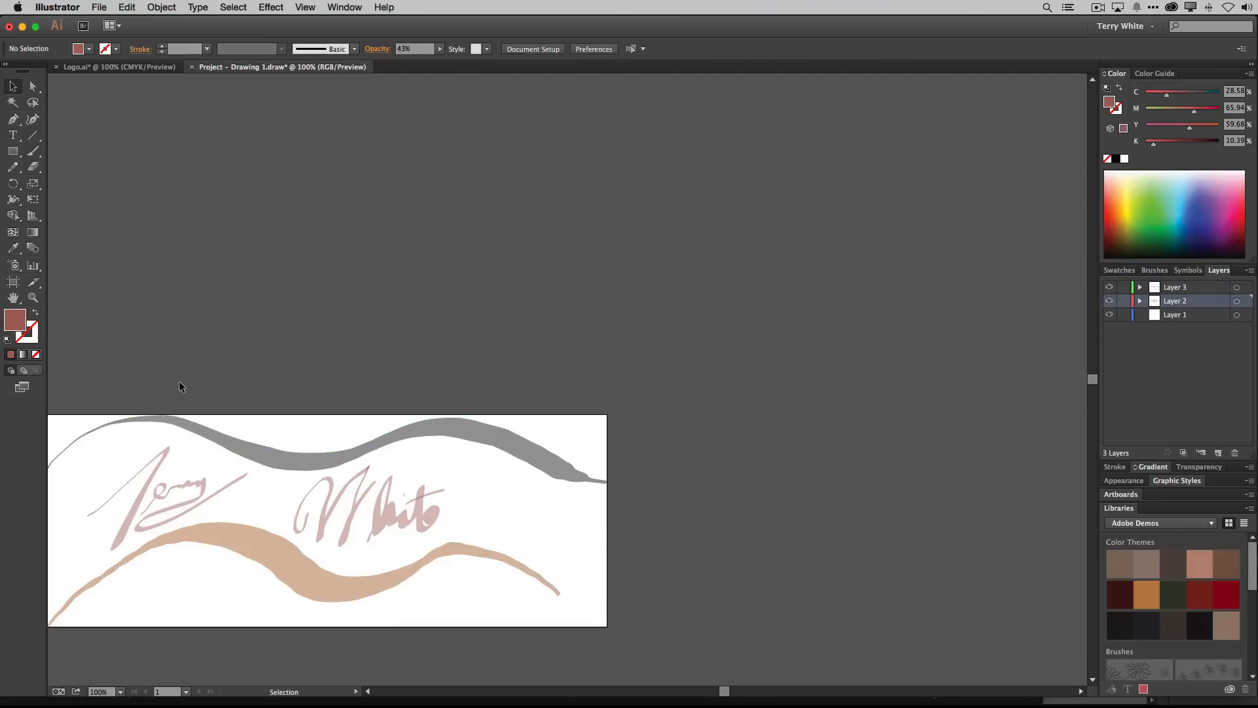
key(cmd+a)
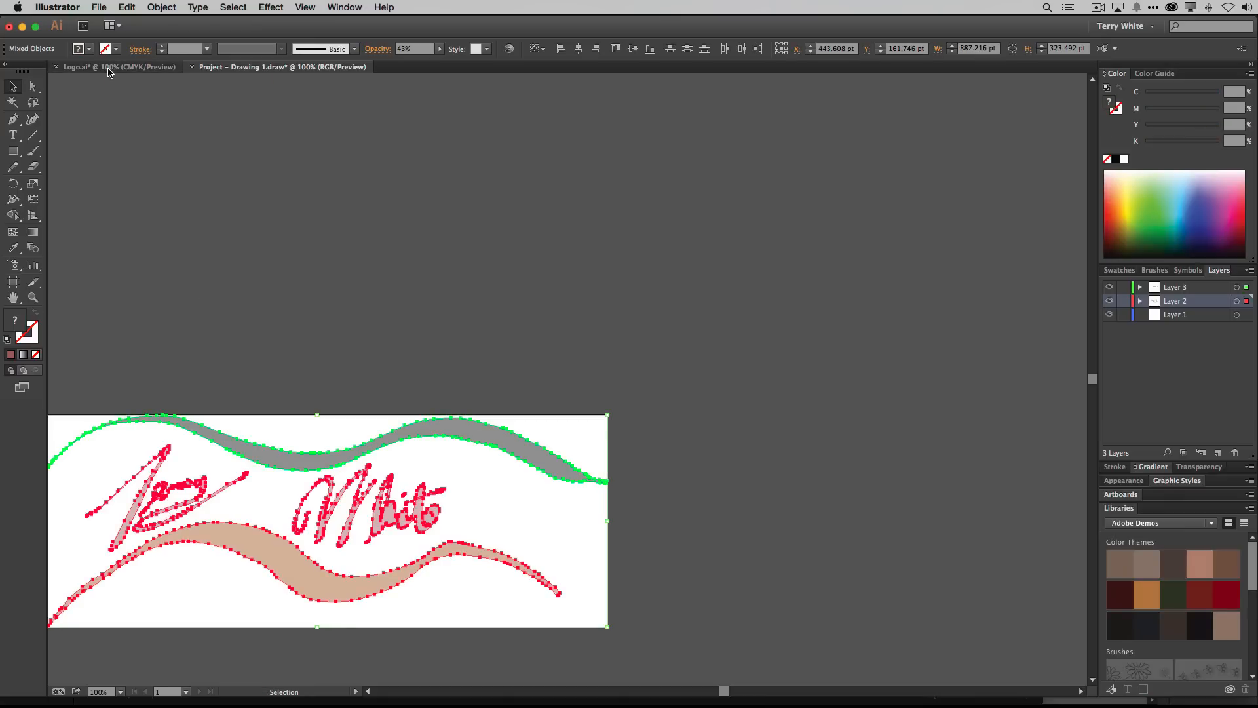
Paste the strokes and signature into Logo.ai and drag them above the Artist text
click(112, 66)
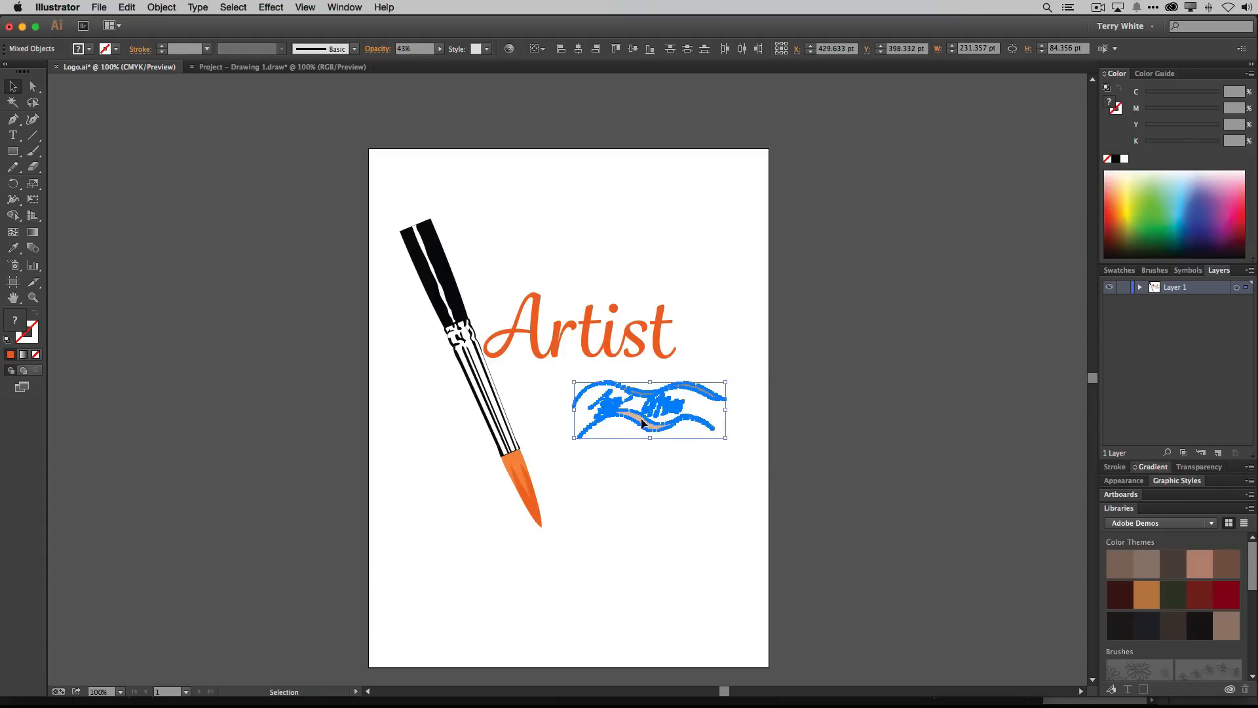
drag(650, 409, 589, 390)
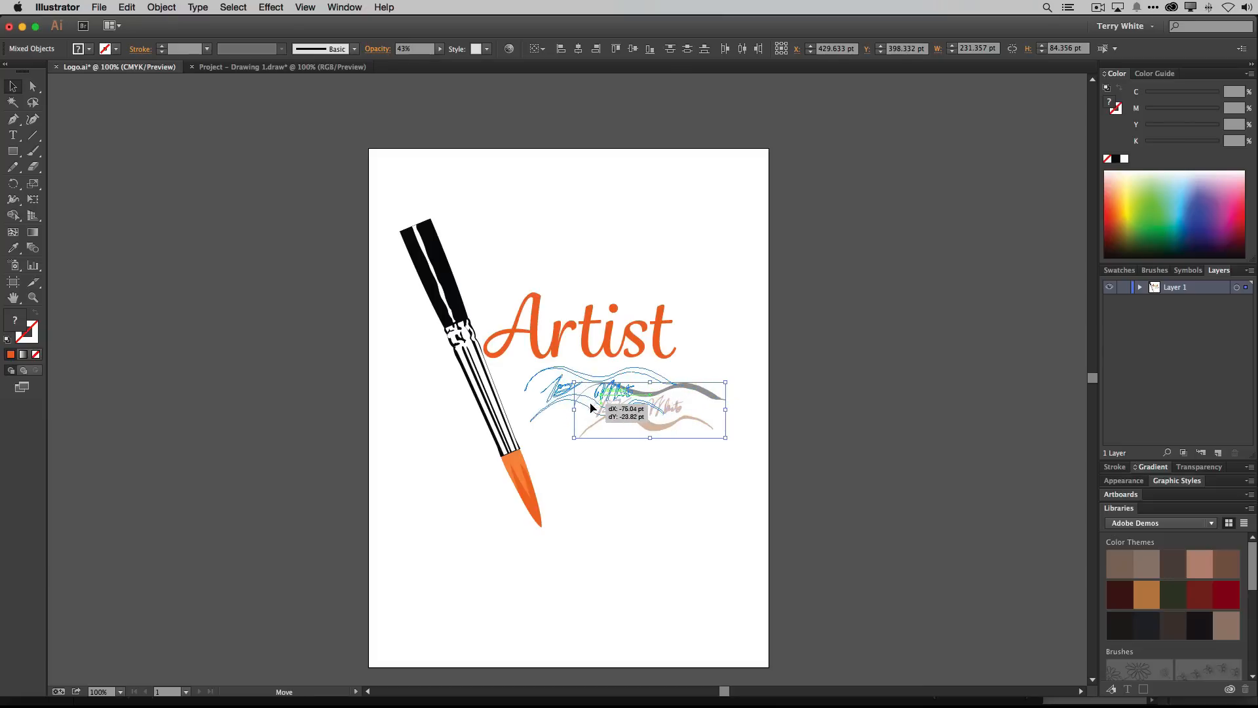
click(697, 481)
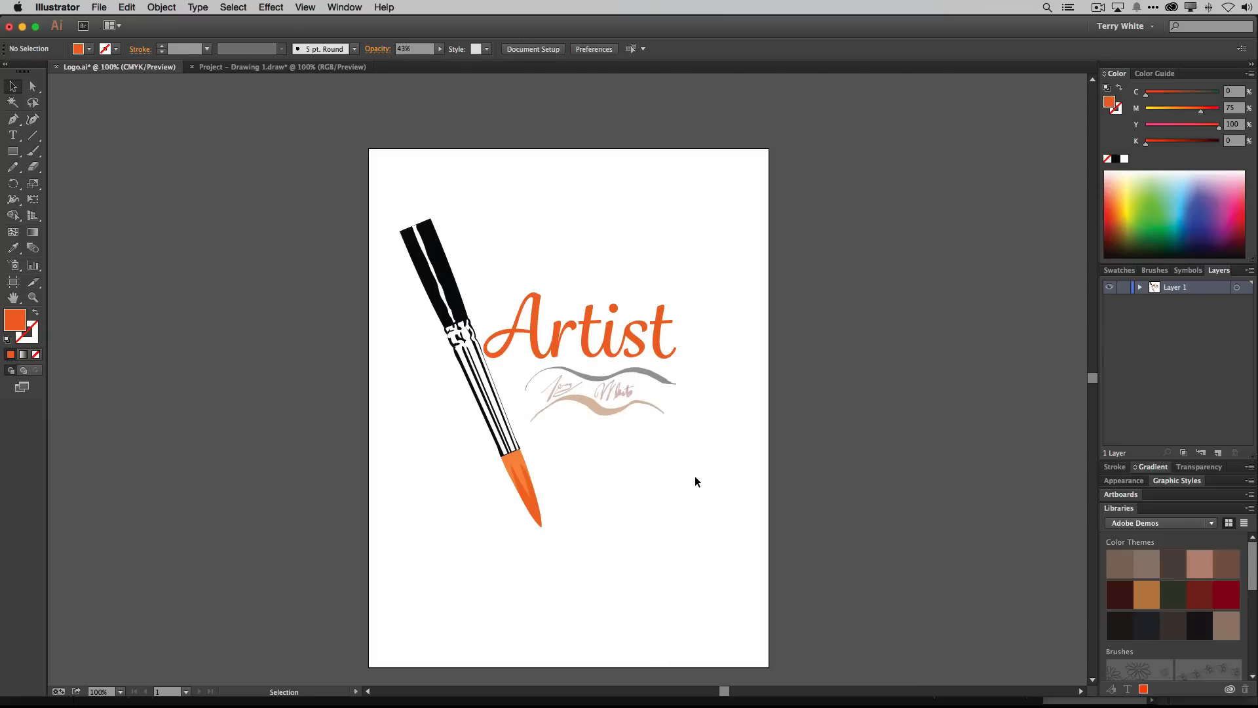
click(601, 390)
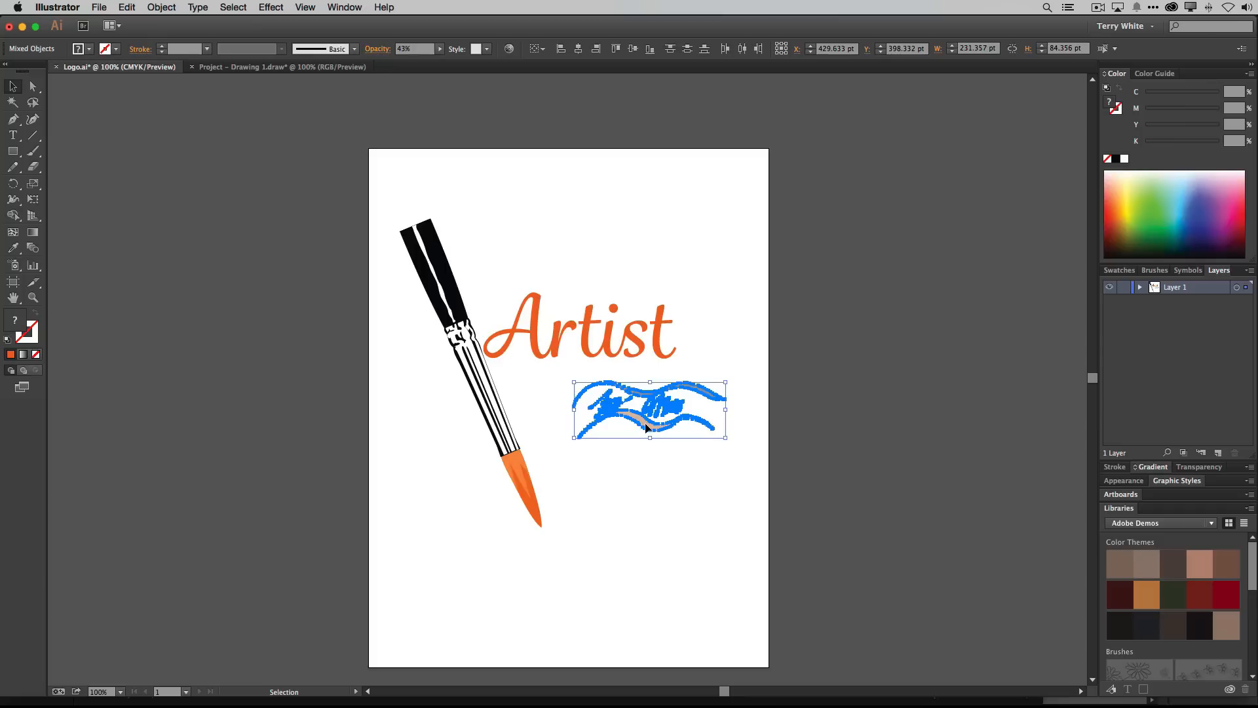
drag(650, 411, 578, 264)
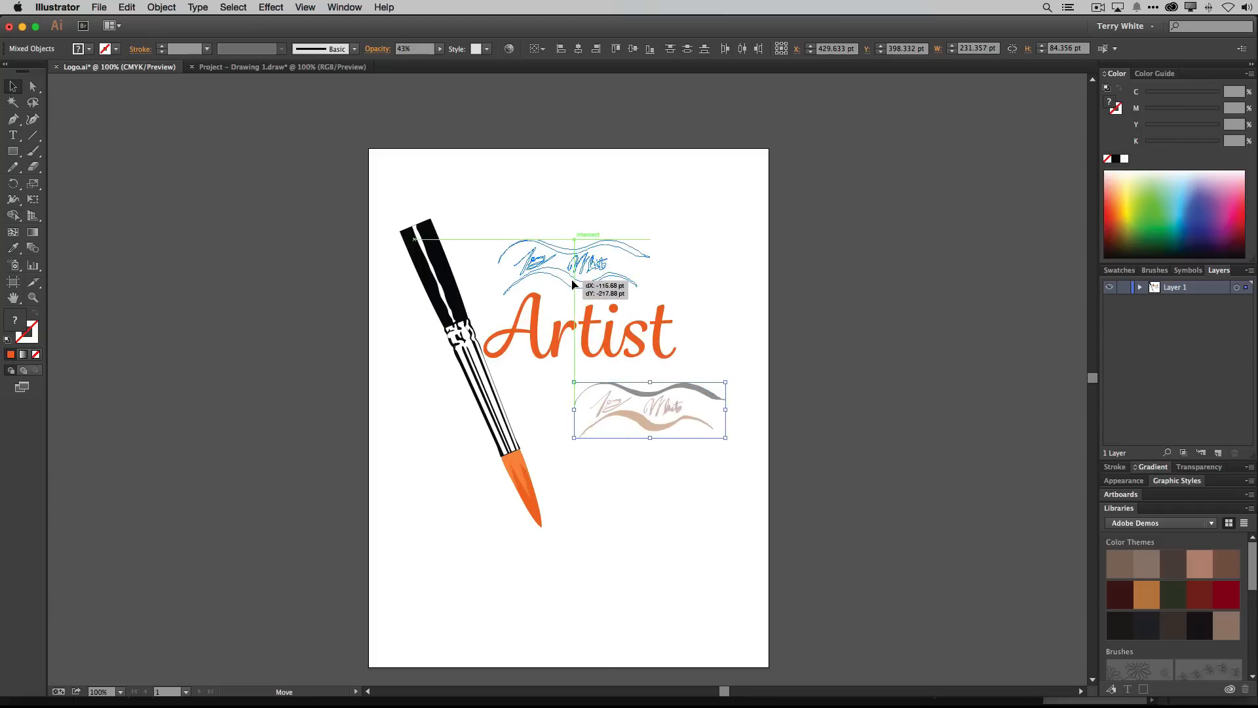